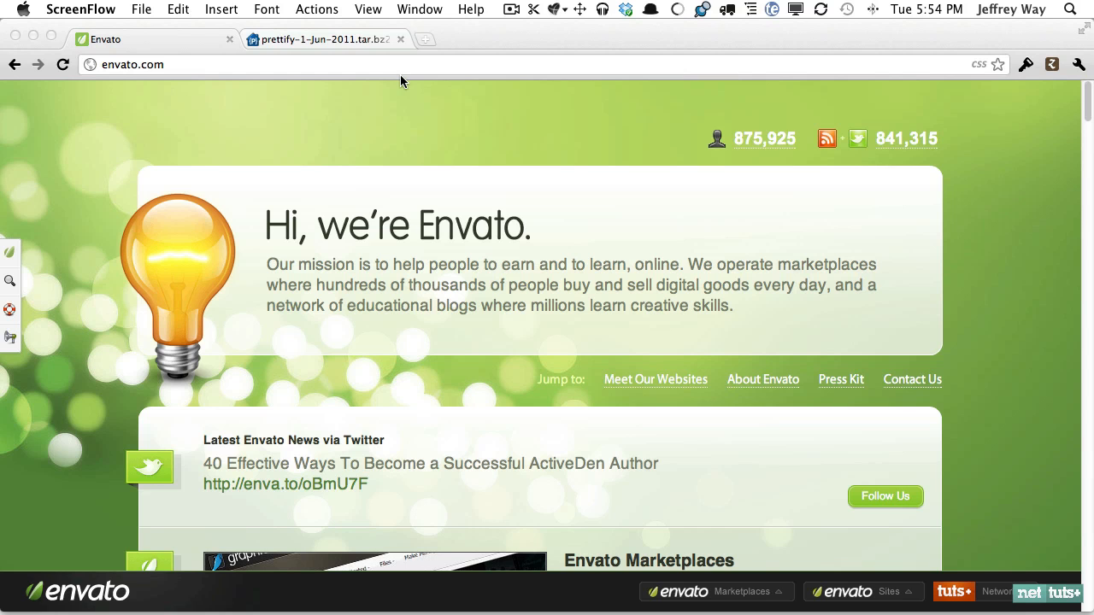
From the prettify project's Downloads list, download the prettify-1-Jun-2011.tar.bz2 source bundle
left_click(321, 40)
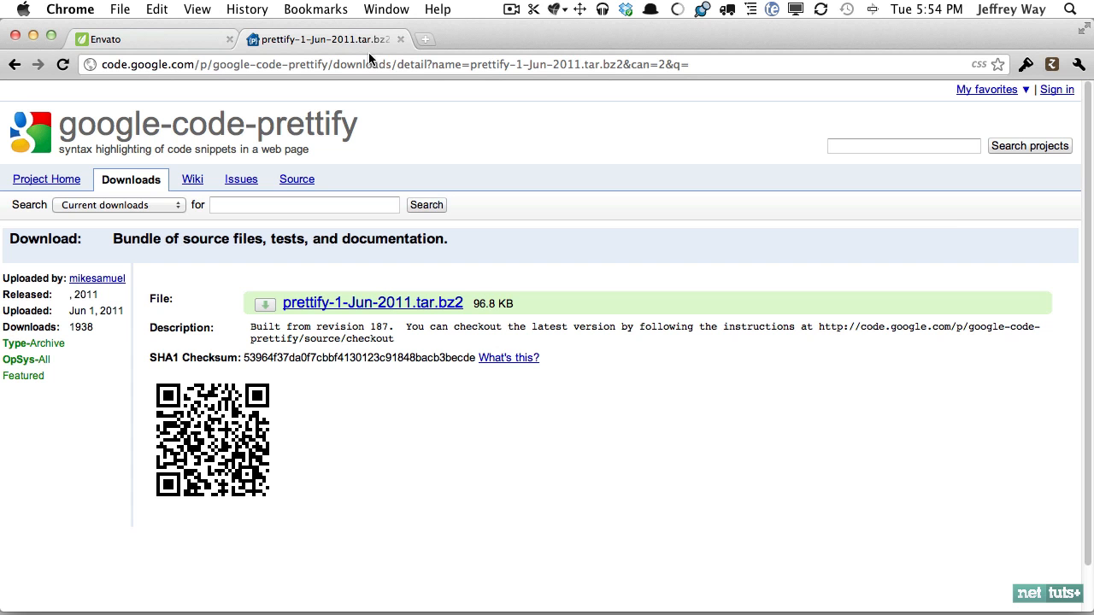
left_click(46, 179)
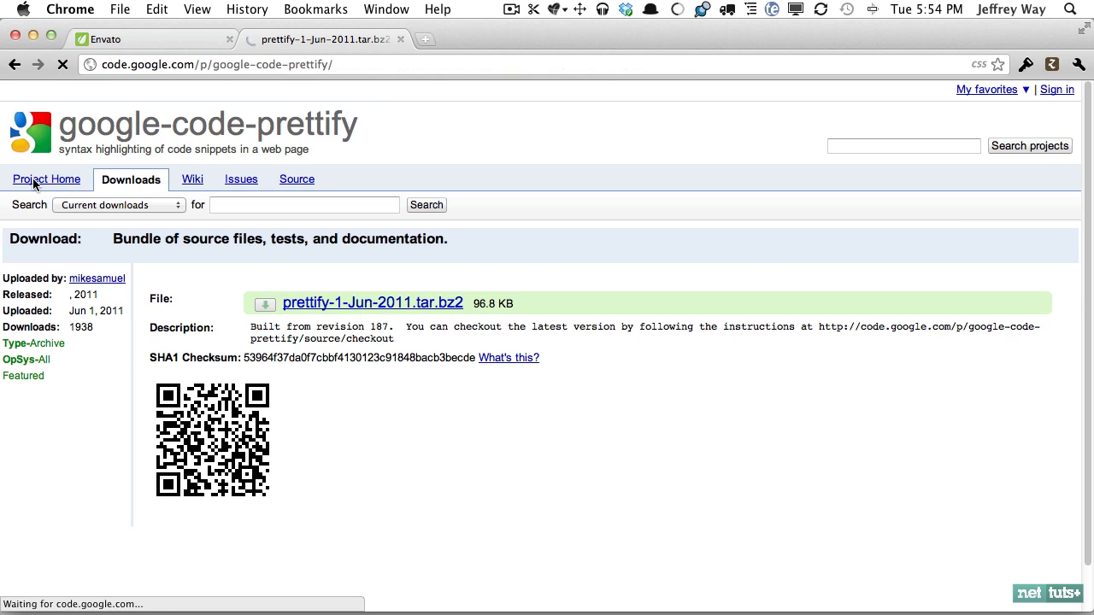
left_click(46, 180)
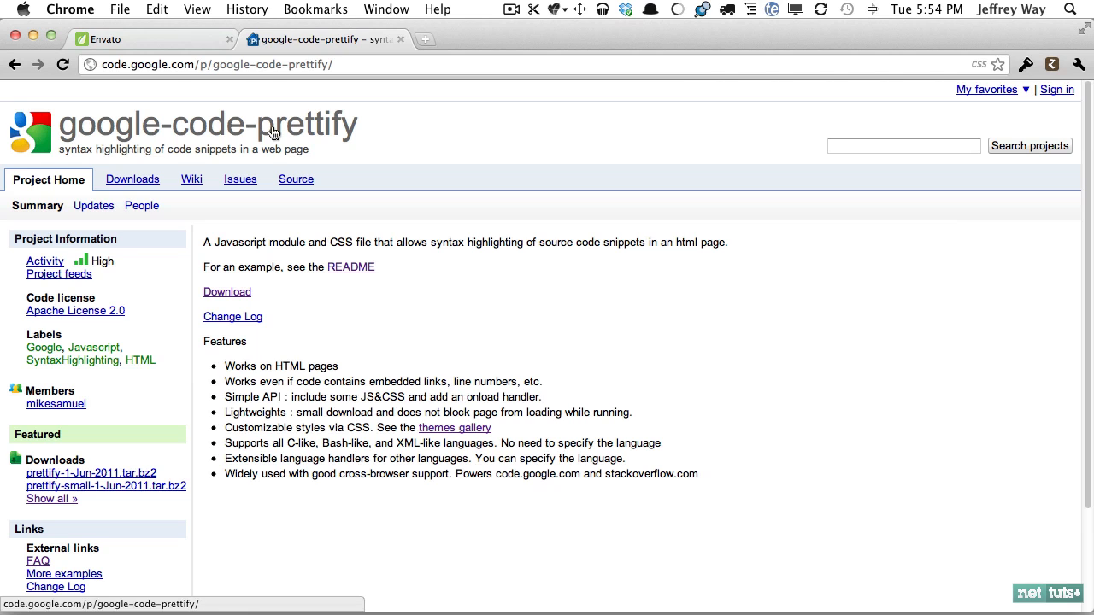
left_click(134, 179)
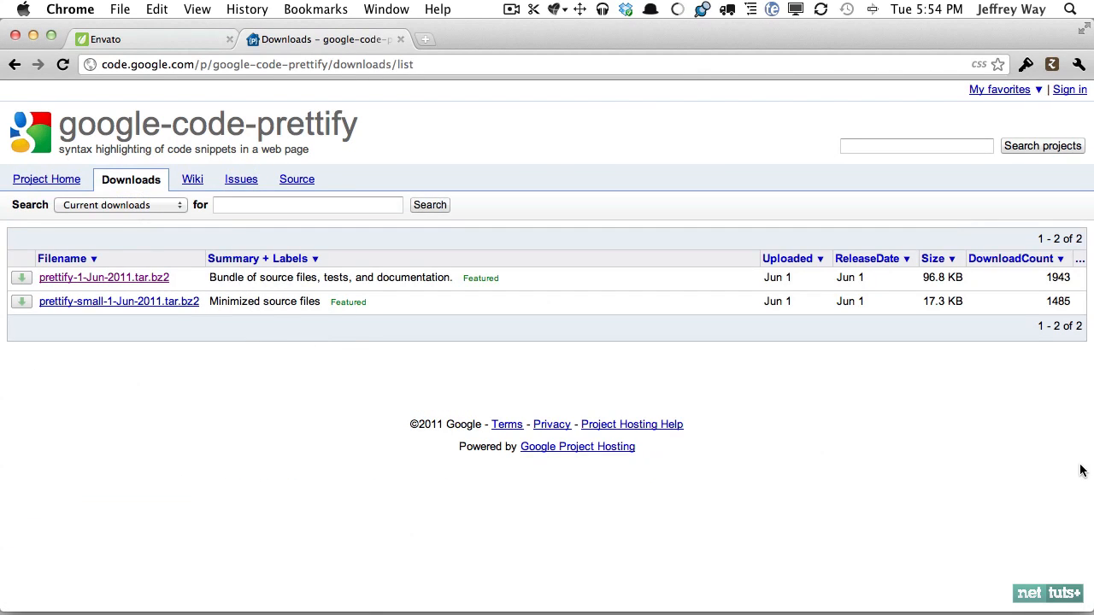
mouse_move(103, 277)
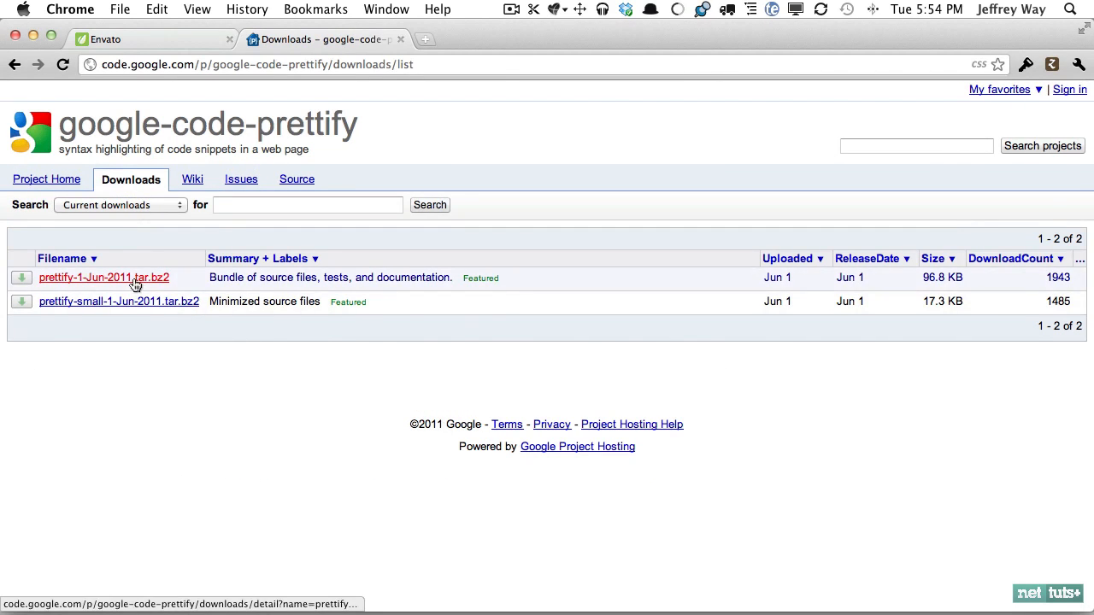
left_click(102, 277)
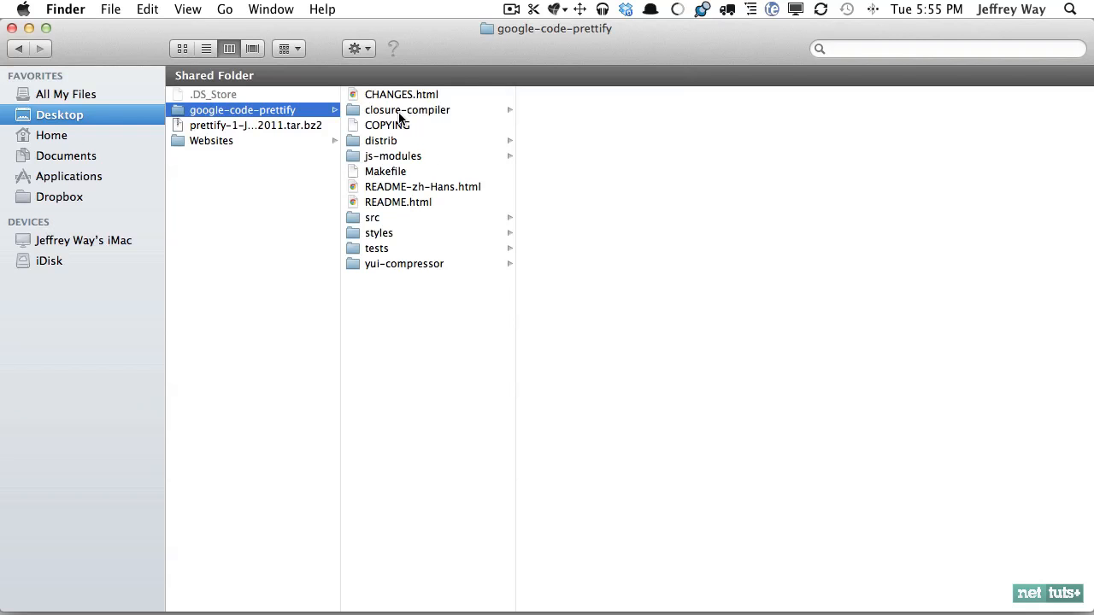
Browse the extracted prettify files and select the src language scripts down to lang-yaml.js
key("cmd+a")
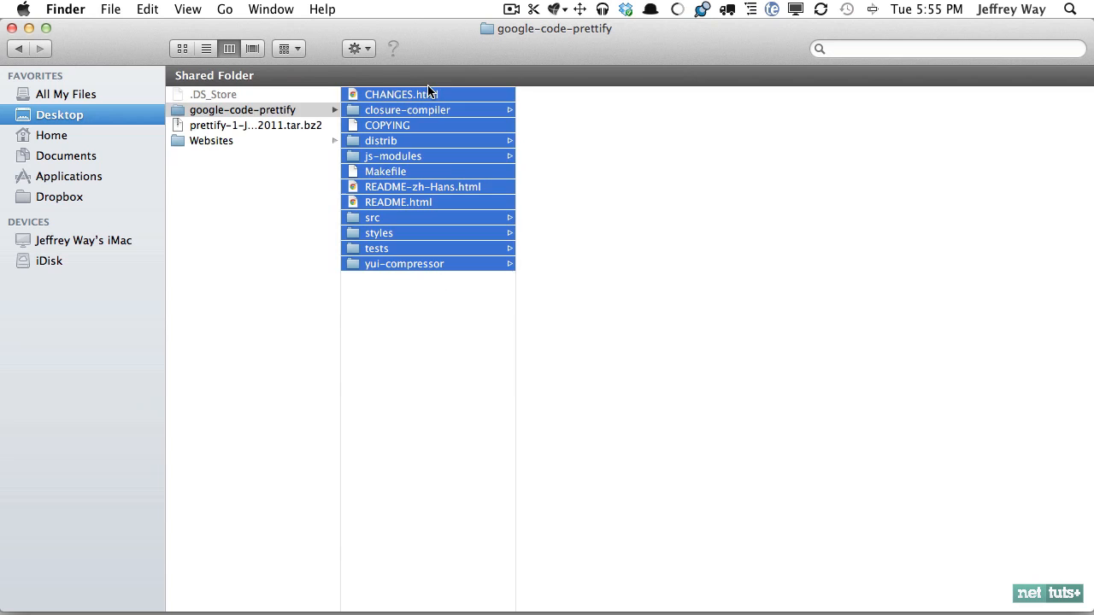
left_click(248, 109)
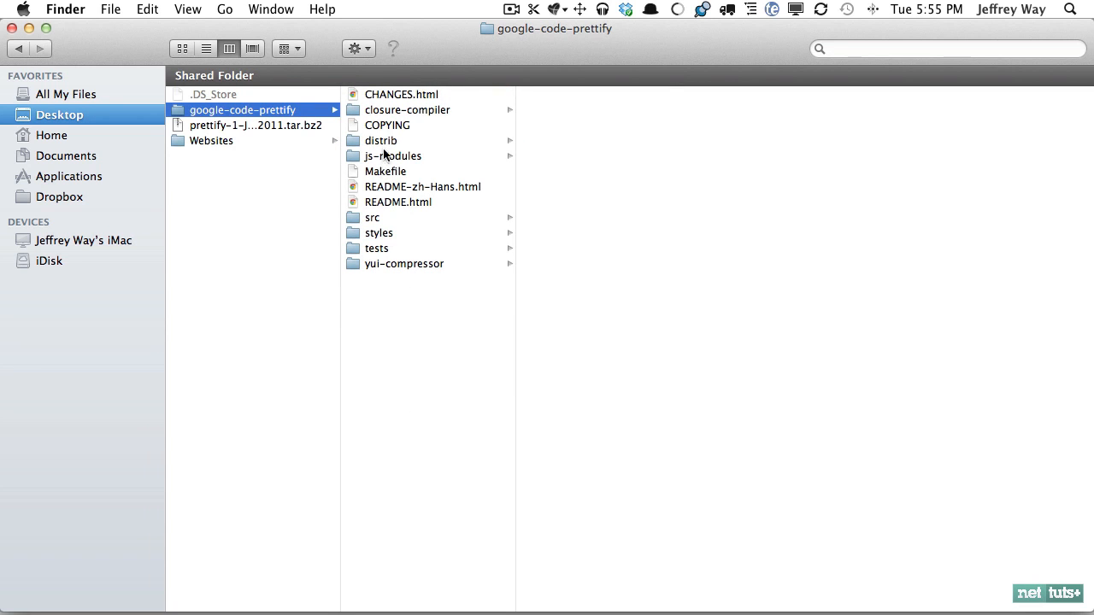
mouse_move(378, 220)
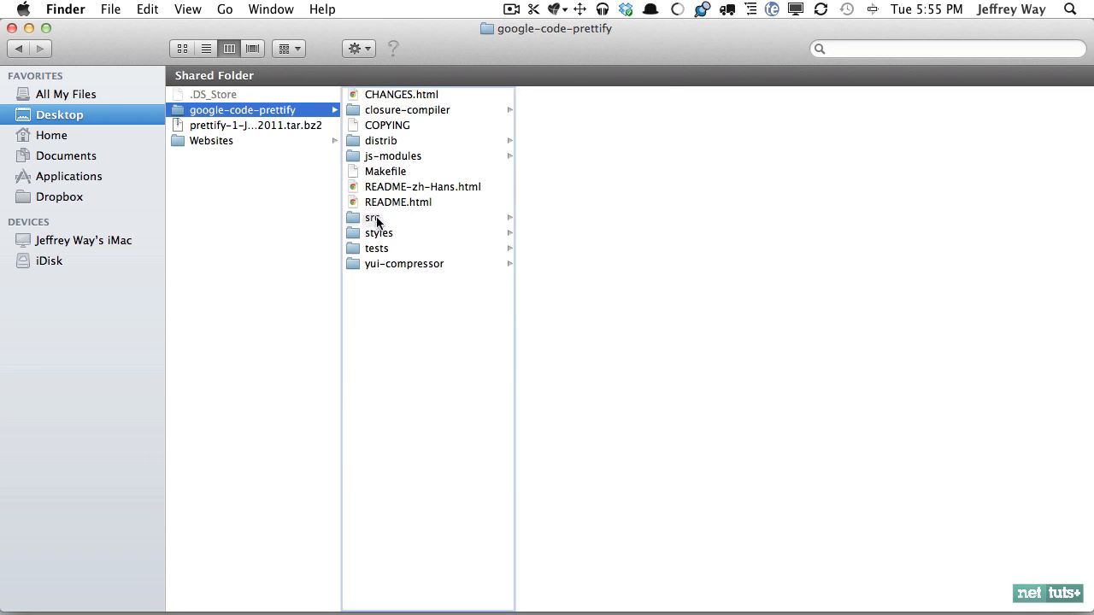
left_click(372, 218)
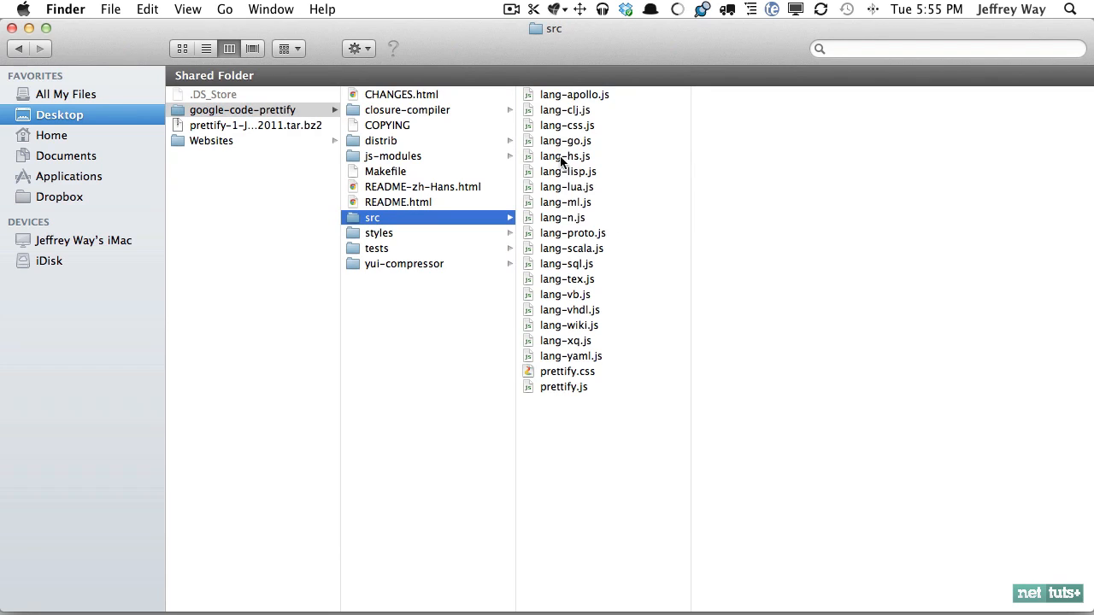
left_click(568, 371)
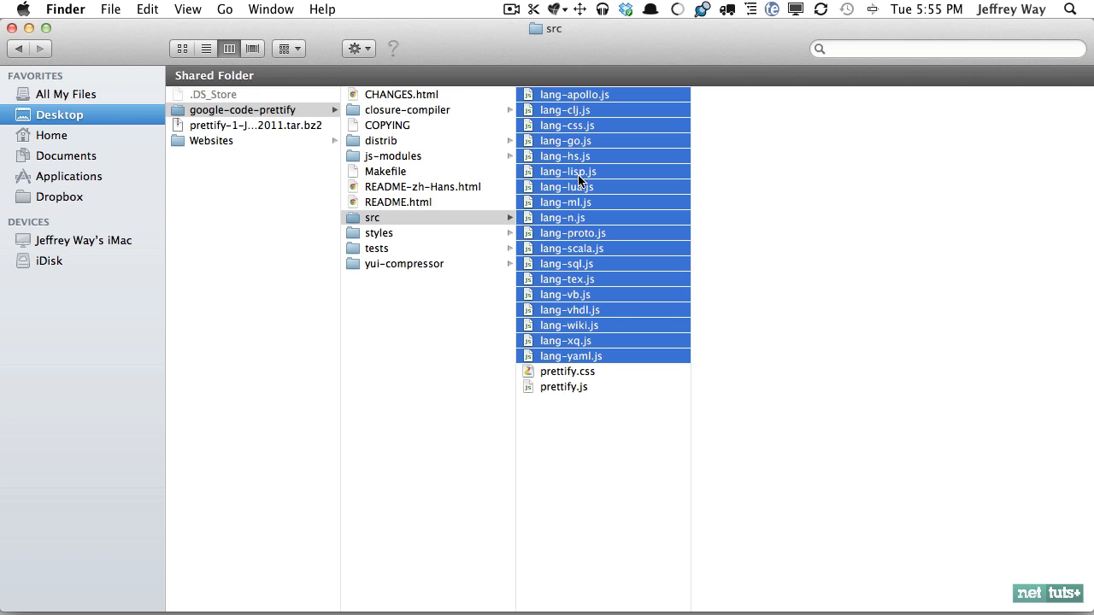
left_click(373, 217)
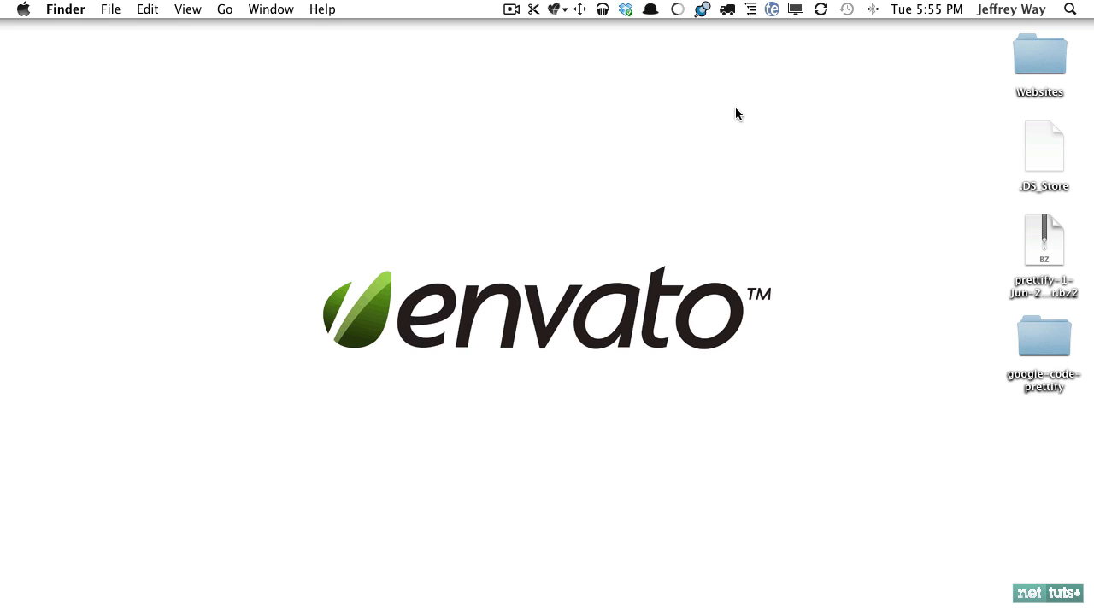
Create a Structurer Pro Base Template project named sample on the Desktop
left_click(752, 11)
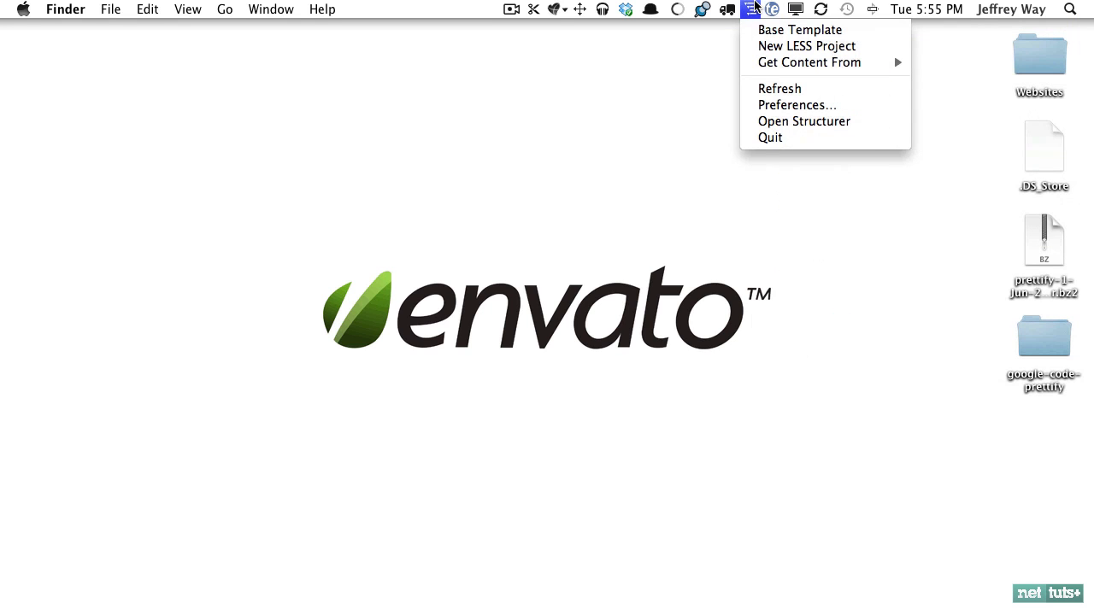
left_click(807, 47)
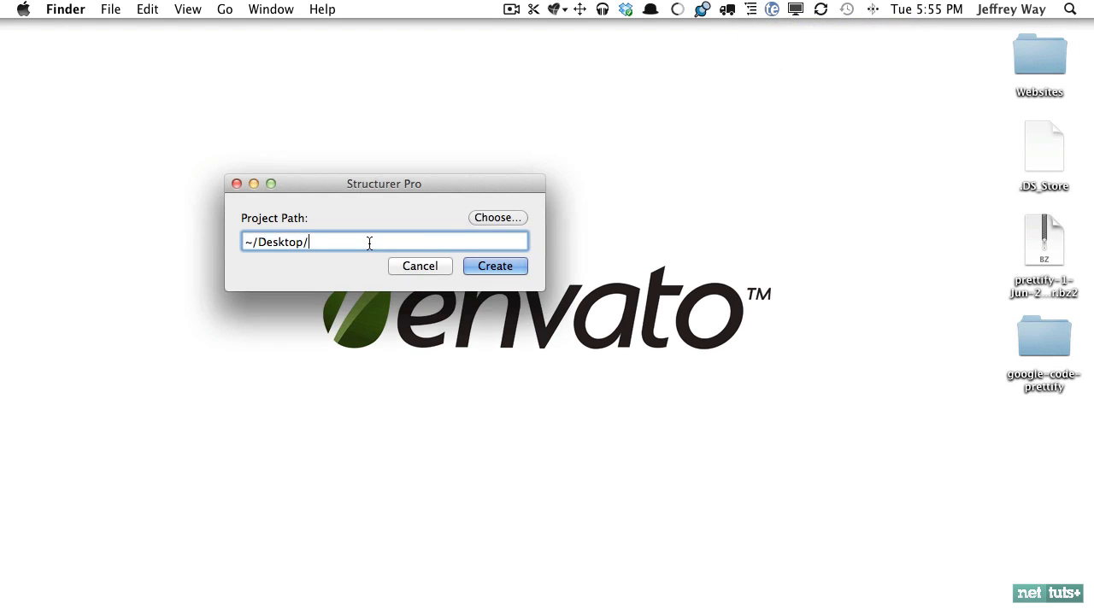
left_click(496, 266)
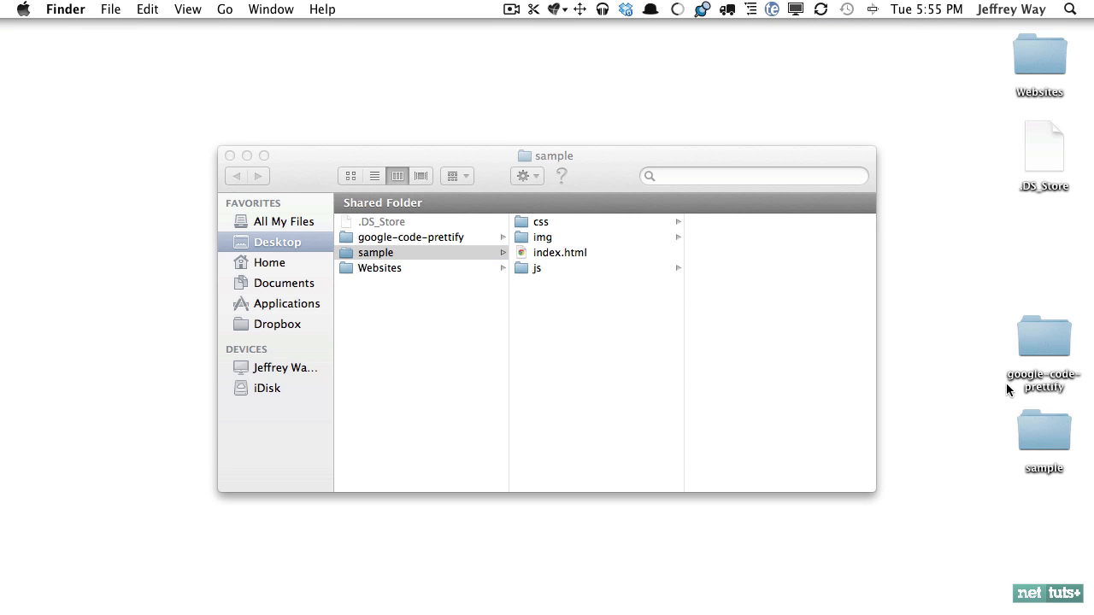
Move prettify's src files from google-code-prettify into the sample project
double_click(1043, 335)
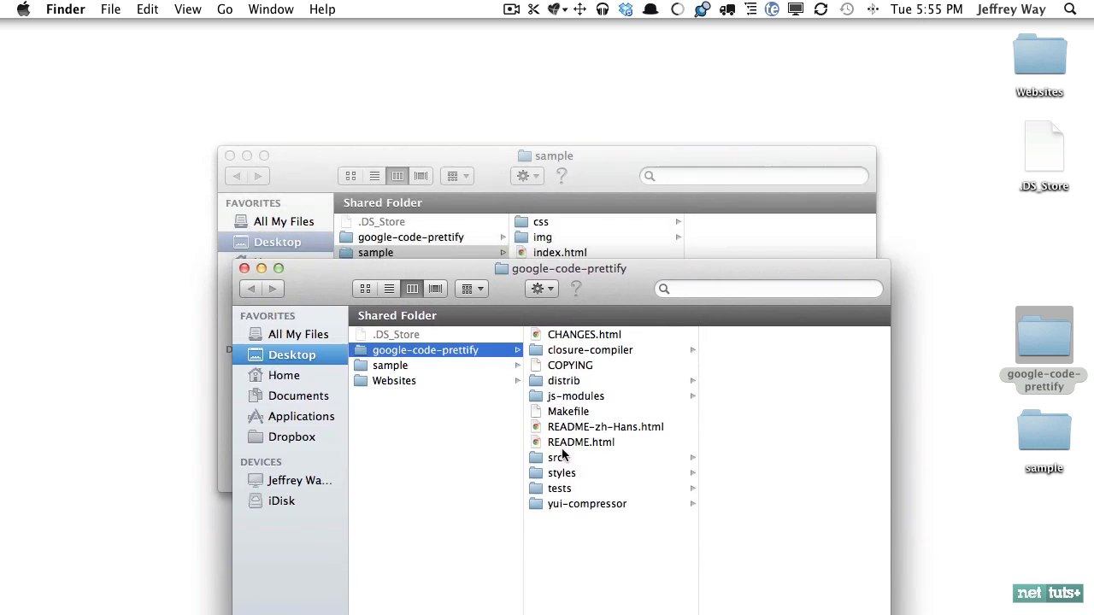
left_click(558, 458)
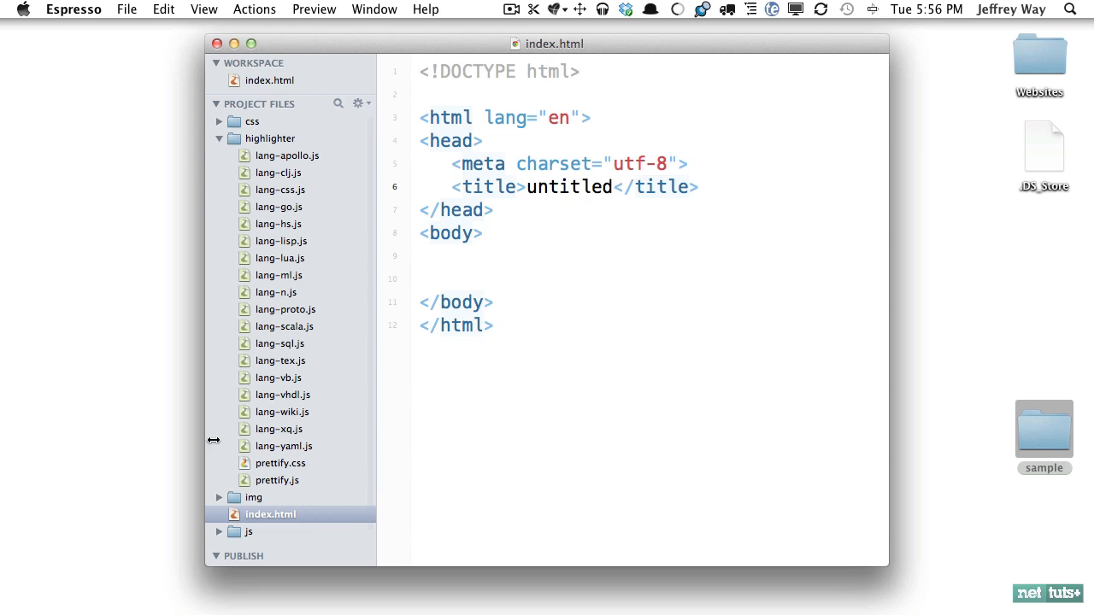
Link highligther/prettify.css and load highlighter/prettify.js in the head, removing the script's type attribute
type("<link rel=\"stylesheet\" href=\"\" />")
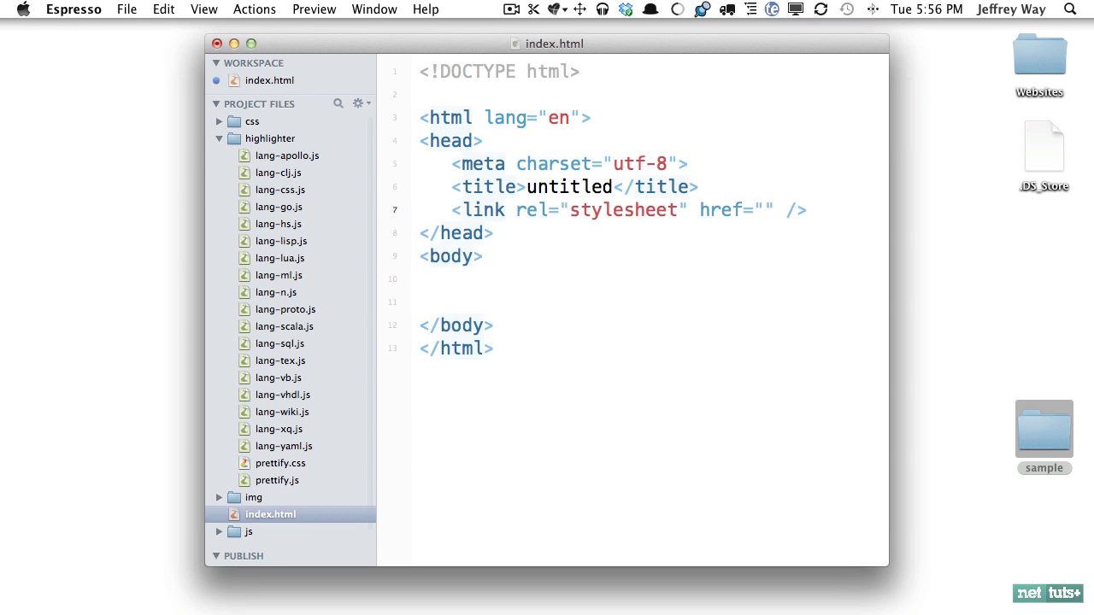
type("highligther")
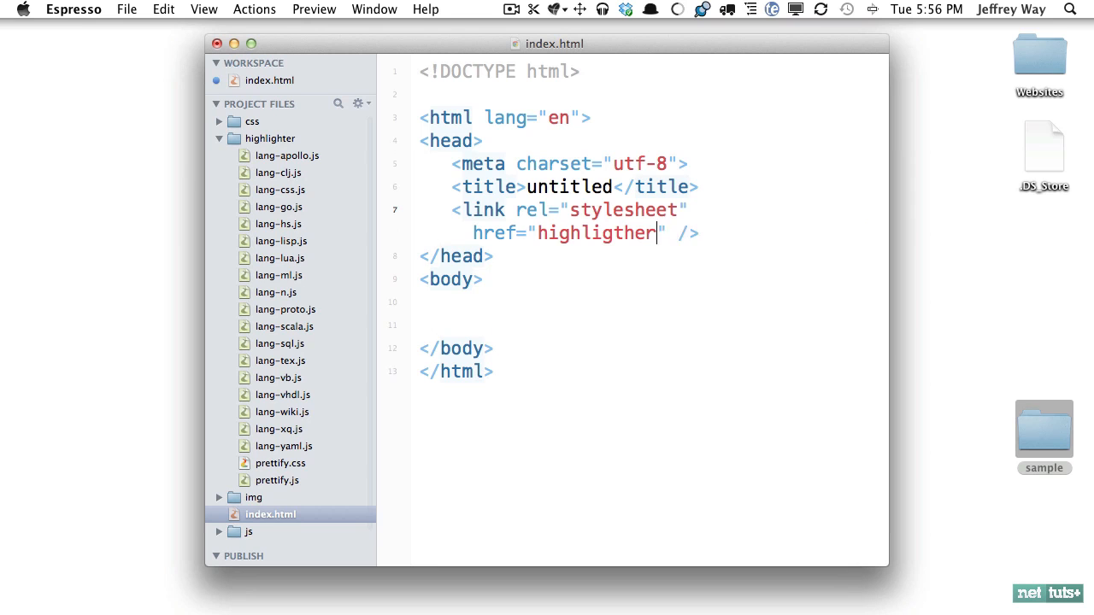
type("/prettify.css")
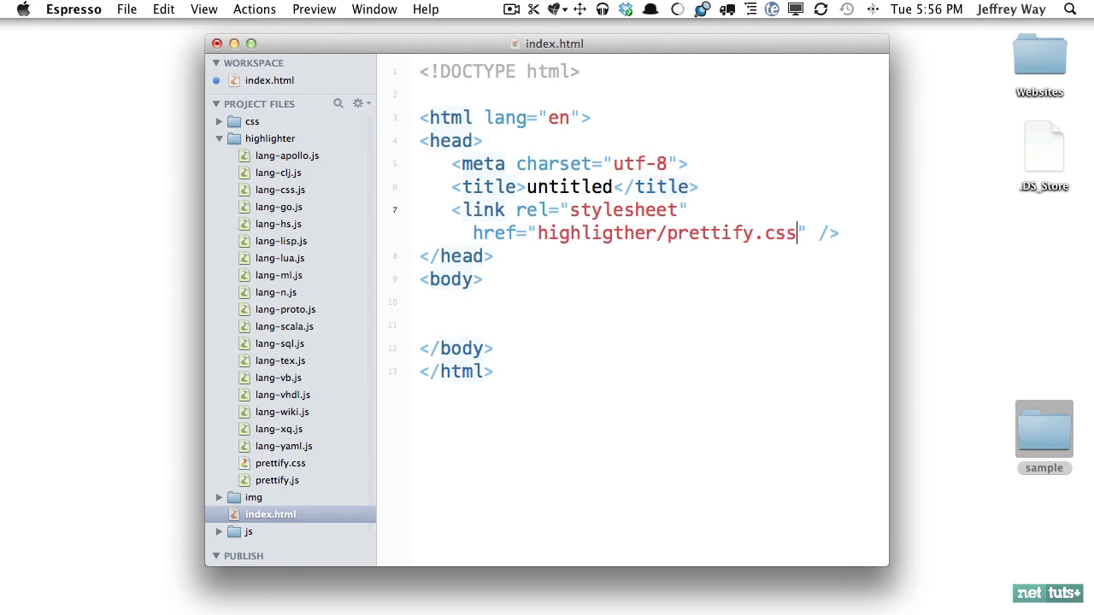
type("script type=\"text/javascript\" src=\"highlighter/prettify></script>")
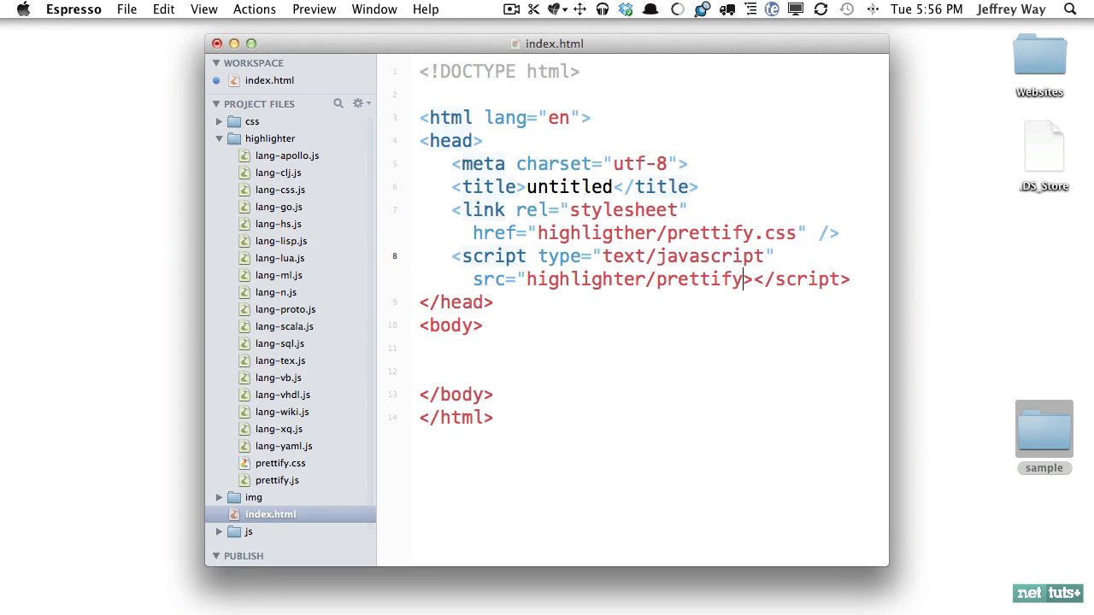
double_click(698, 257)
type(".js")
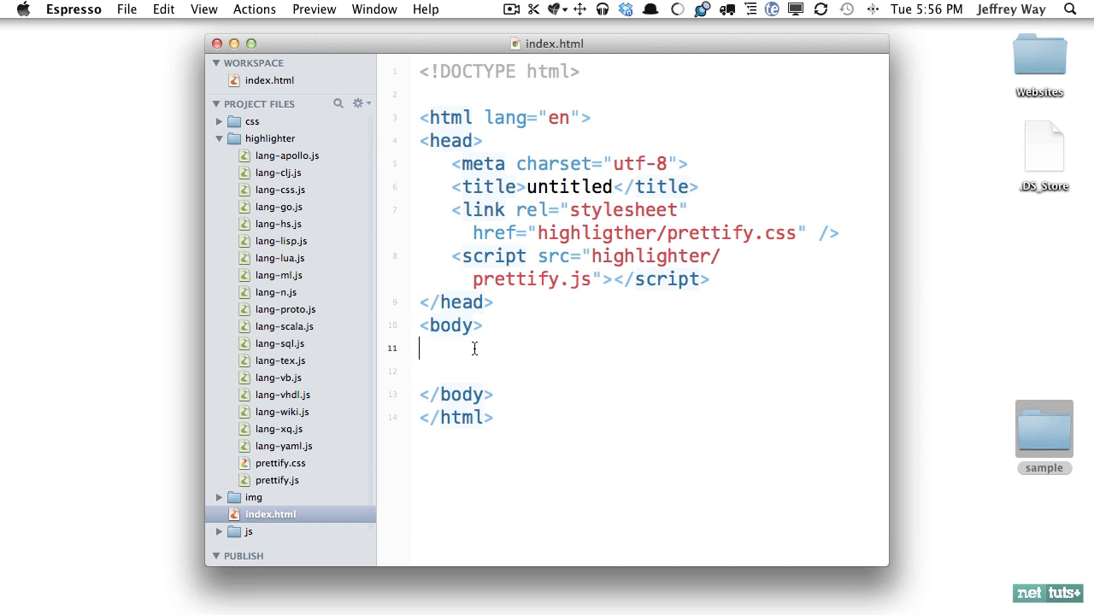
Add a pre block containing var jeff = 'jeff'; and start a script tag after it
key("enter")
type("<pre>")
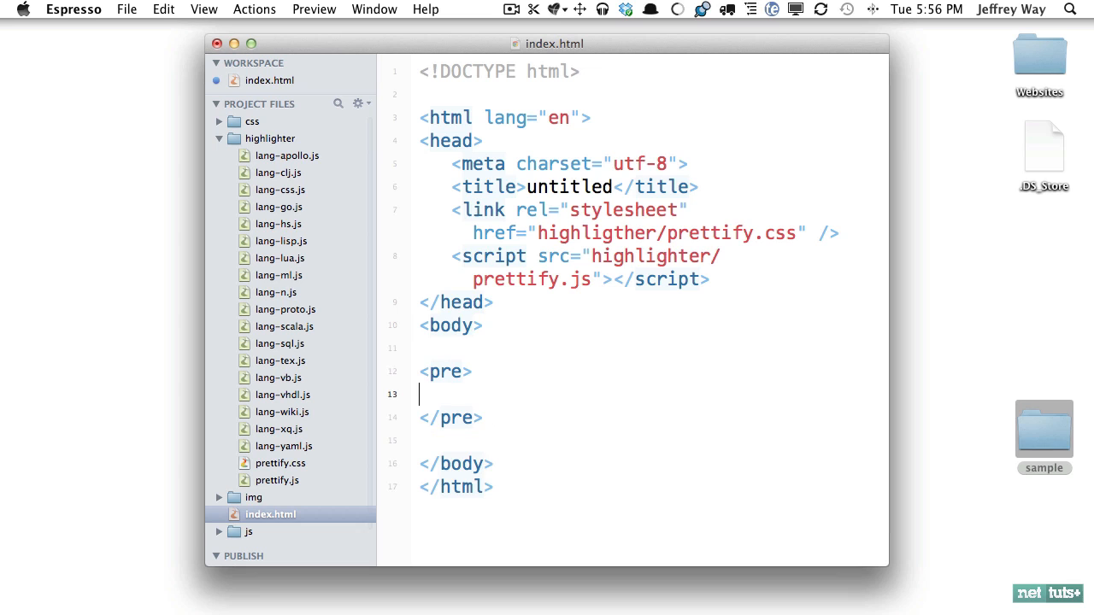
type("var jeff =")
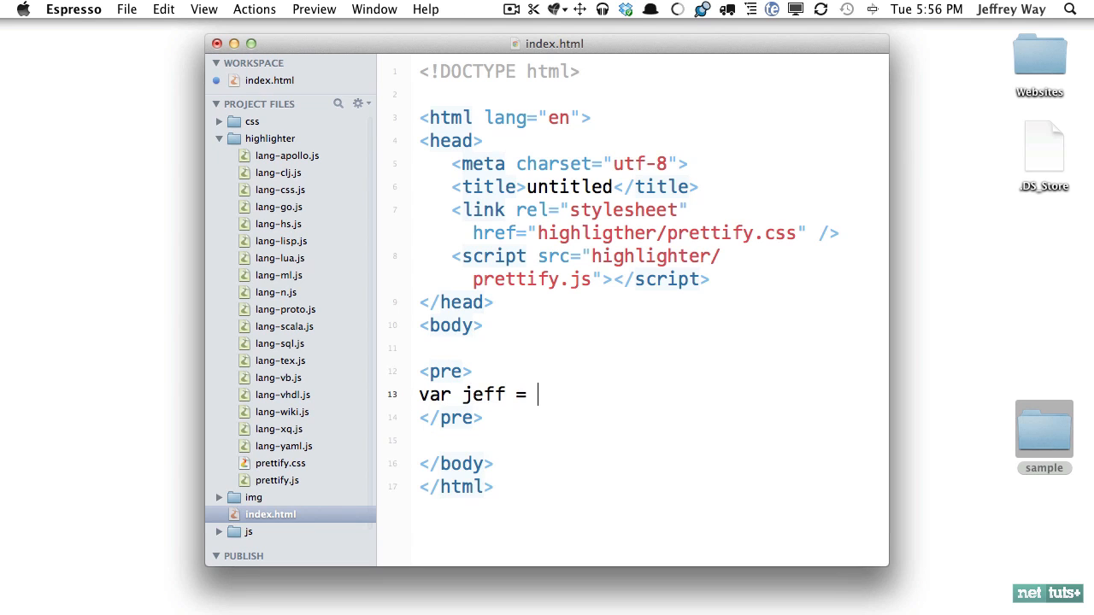
type("'jeff';")
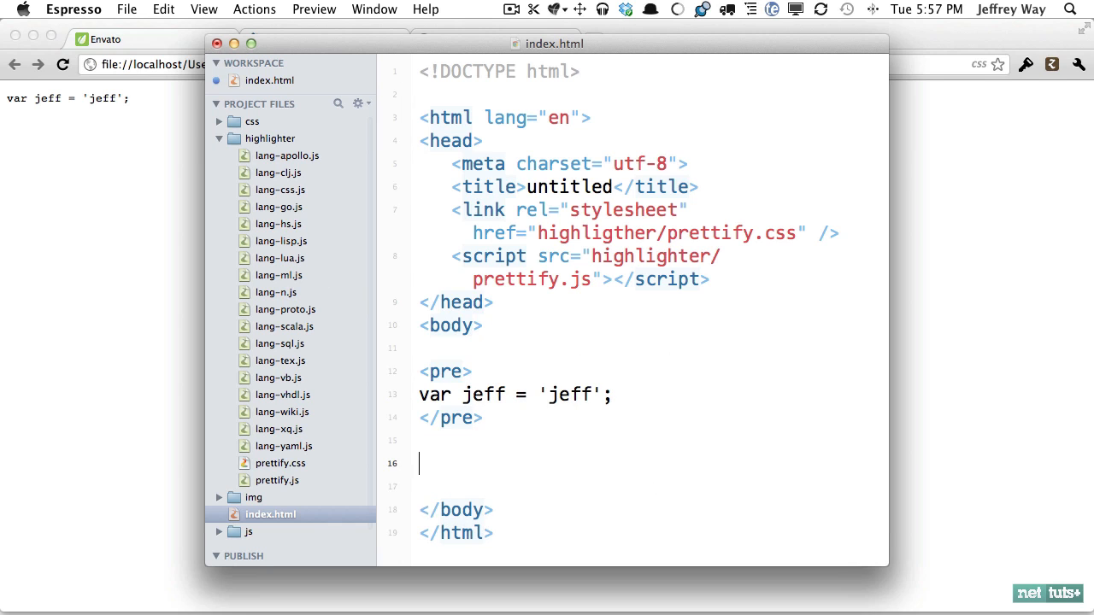
type("<")
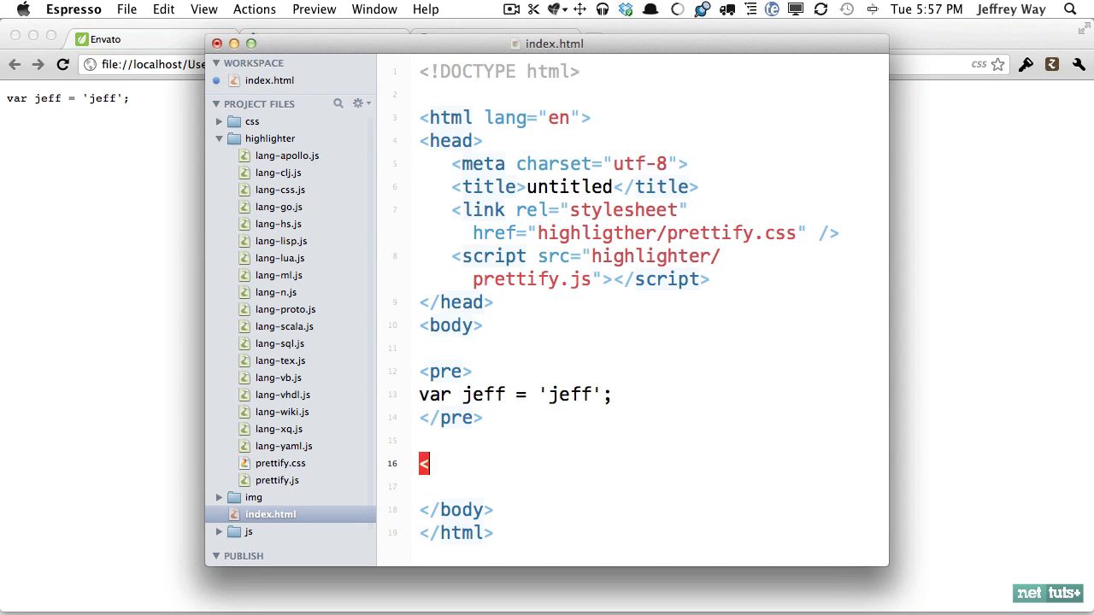
type("script>")
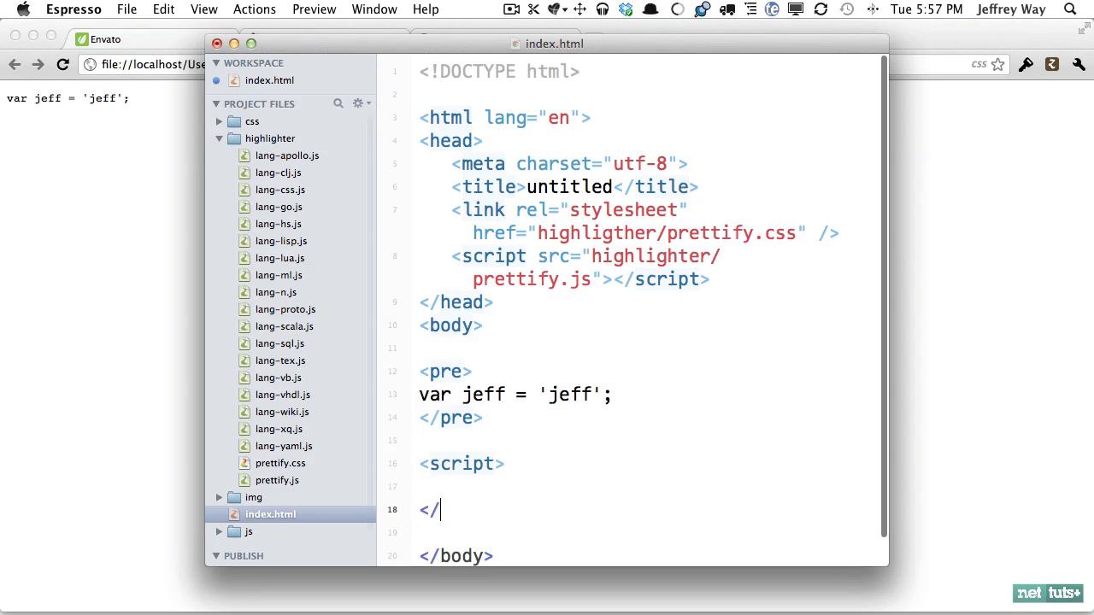
Call prettyPrint(); in the script block and give the pre tag class="prettyprint"
type("script>")
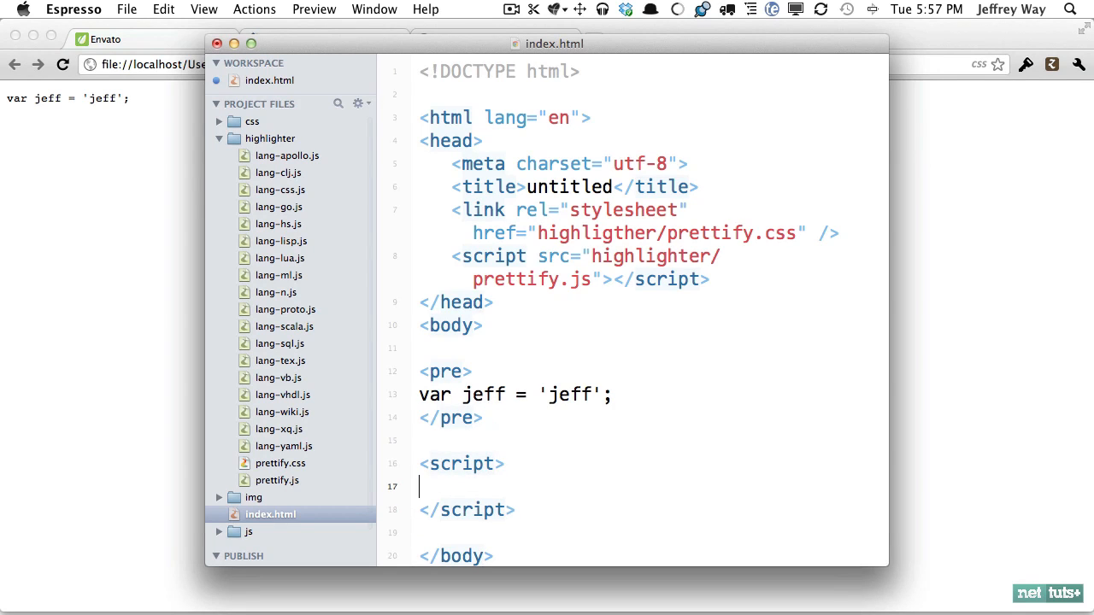
type("prettyPri")
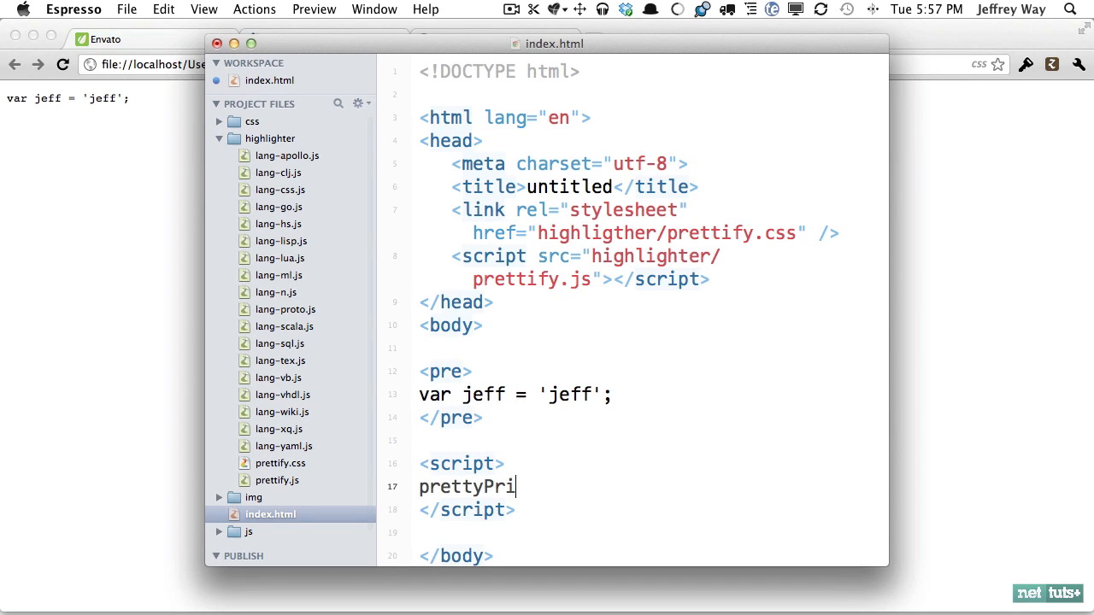
type("nt();")
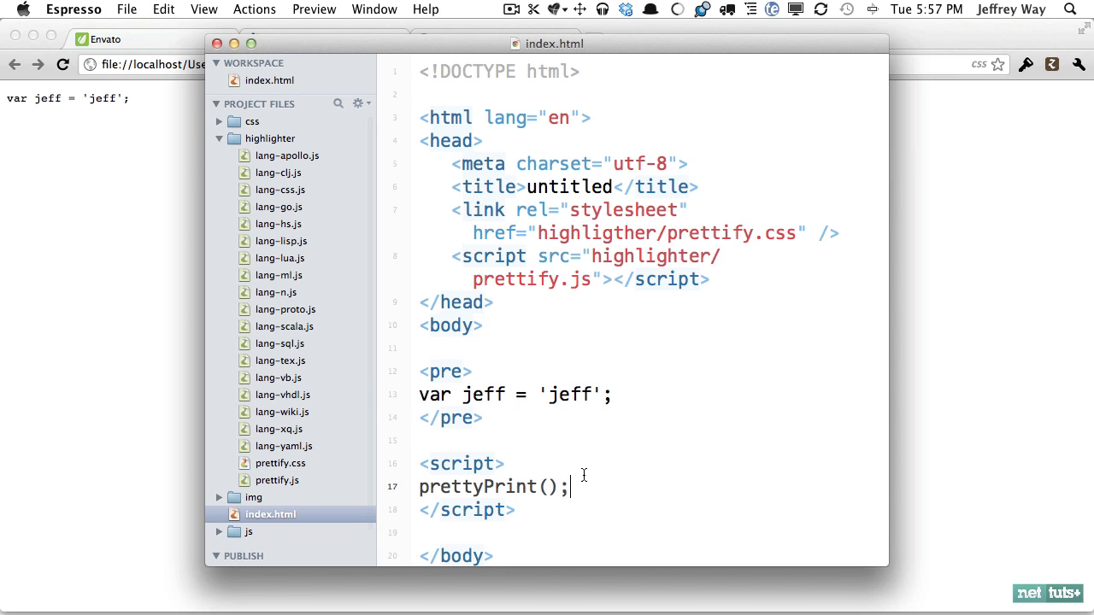
double_click(494, 485)
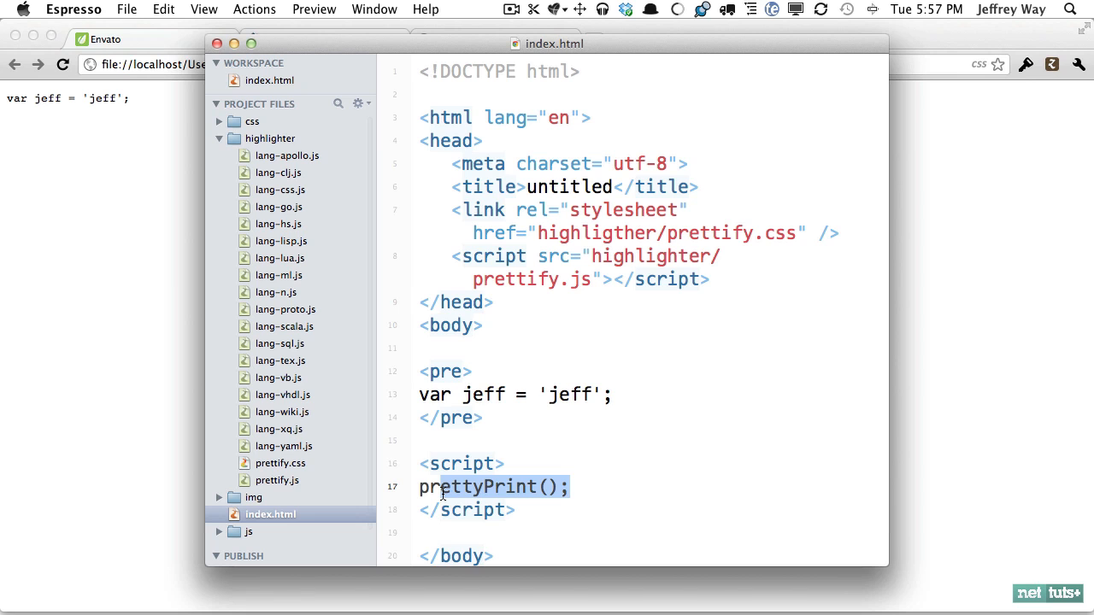
type("class=\"prettyprint")
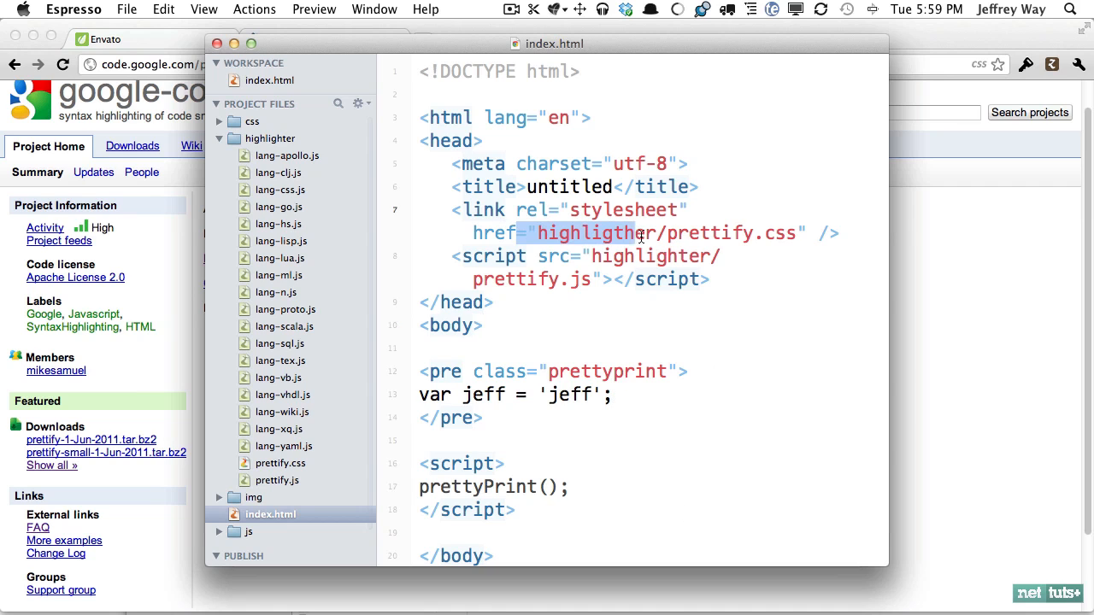
Correct the stylesheet href folder from highligther to highlighter so prettify.css loads
left_click(615, 233)
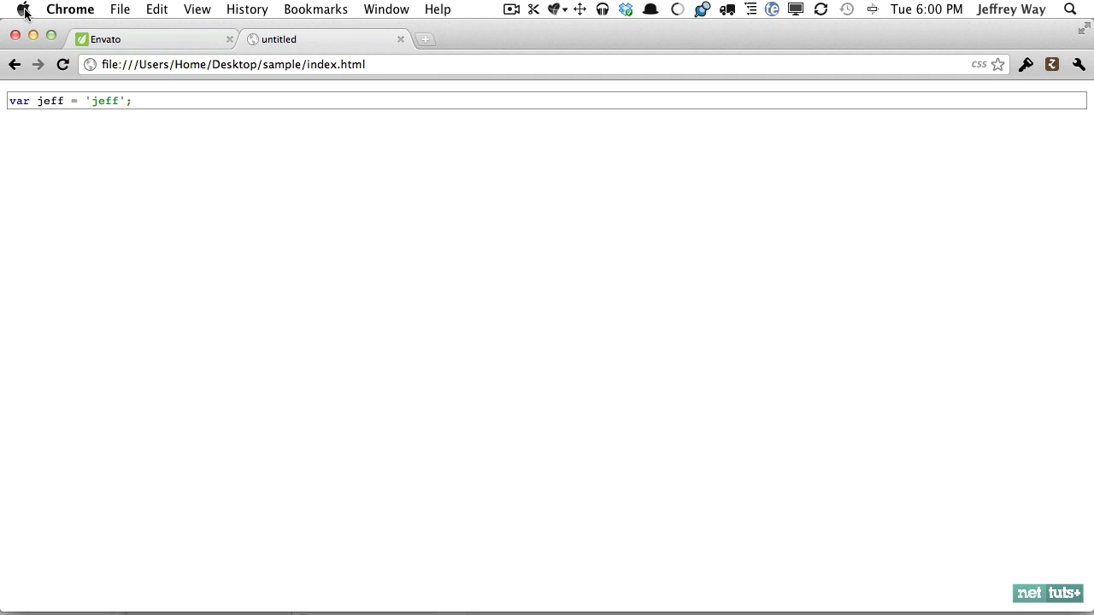
mouse_move(153, 110)
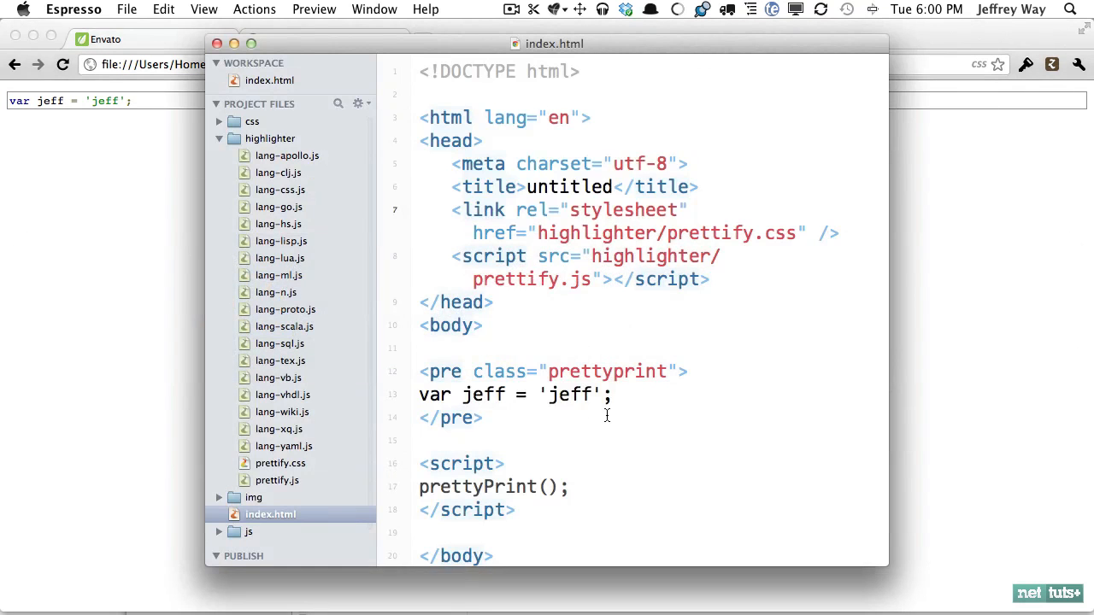
Replace the pre contents with a self-invoking function setting var jeff = 'jeffrey';
type("(function() {")
type("})()")
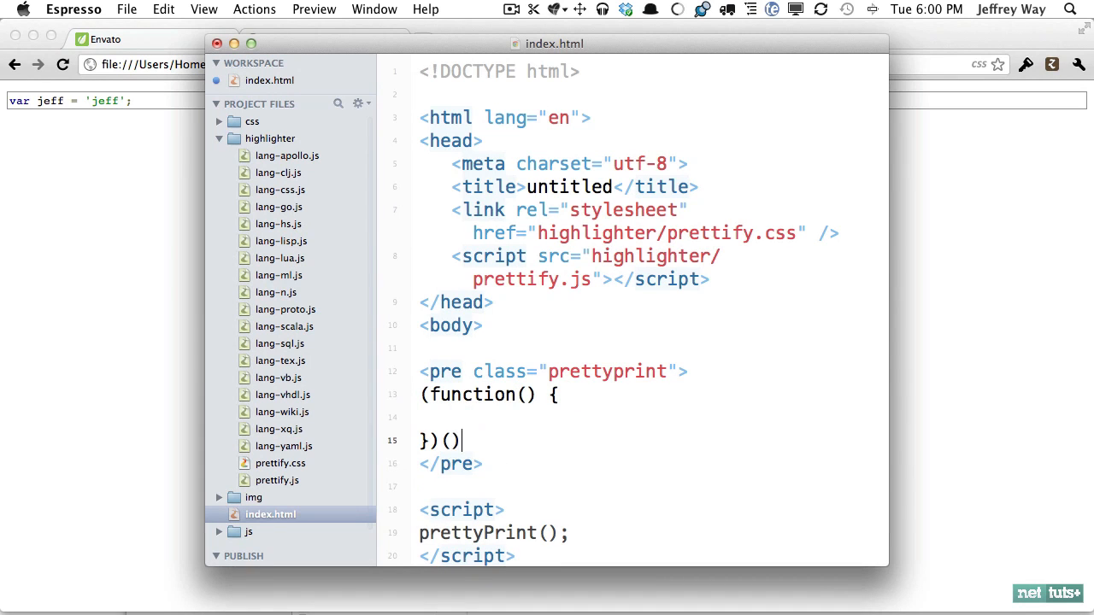
type("v")
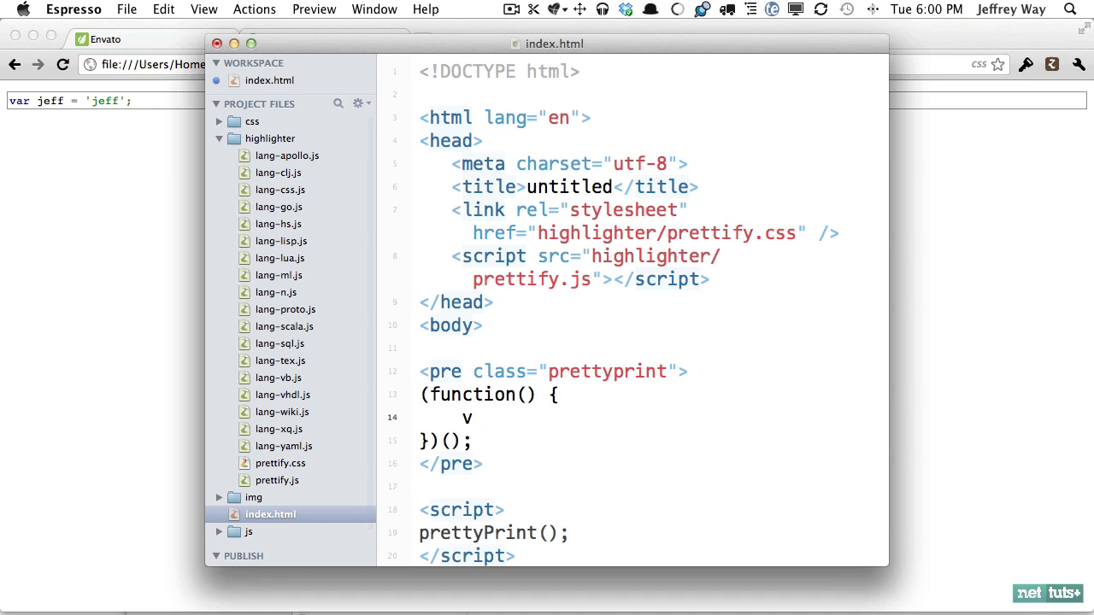
type("ar jeff = 'jeffrey';")
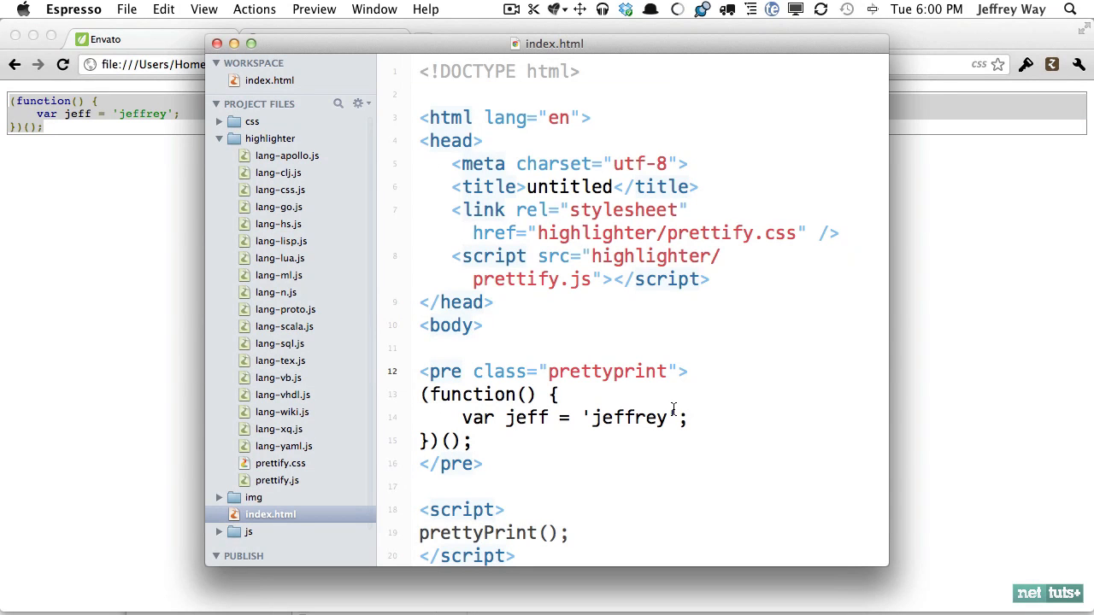
Try a lang-js language hint on the prettyprint class, then save the page
left_click(665, 371)
type(" lang")
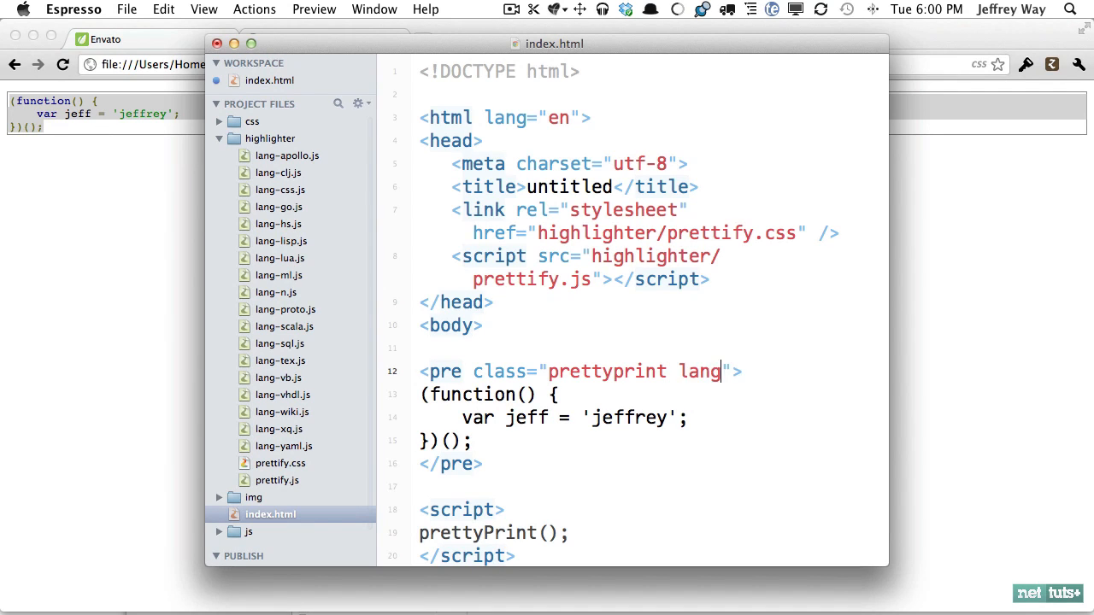
type("-js")
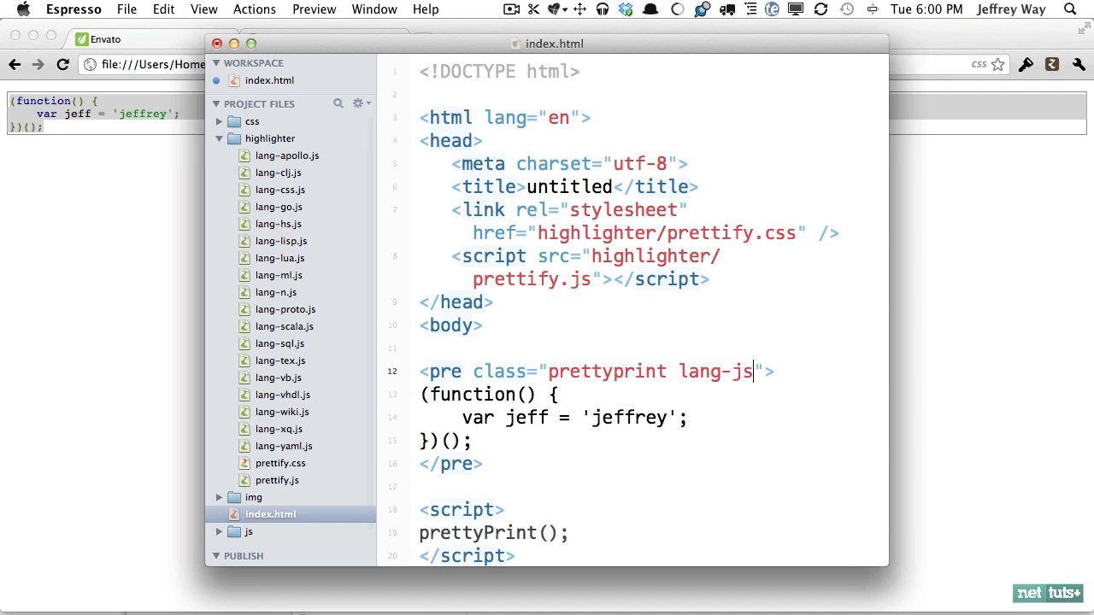
type("cs")
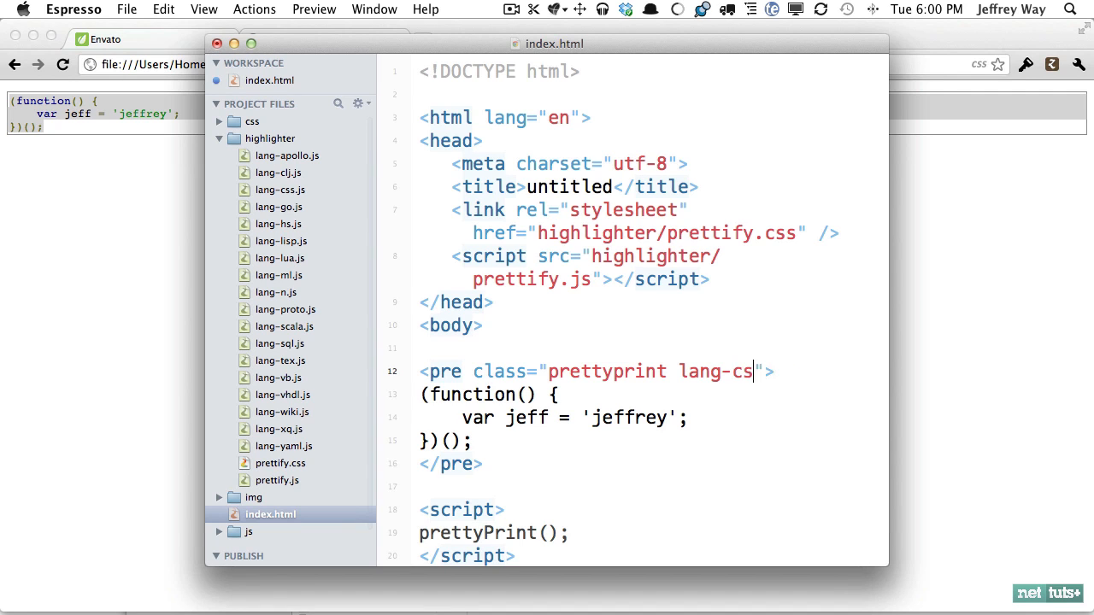
key("Backspace")
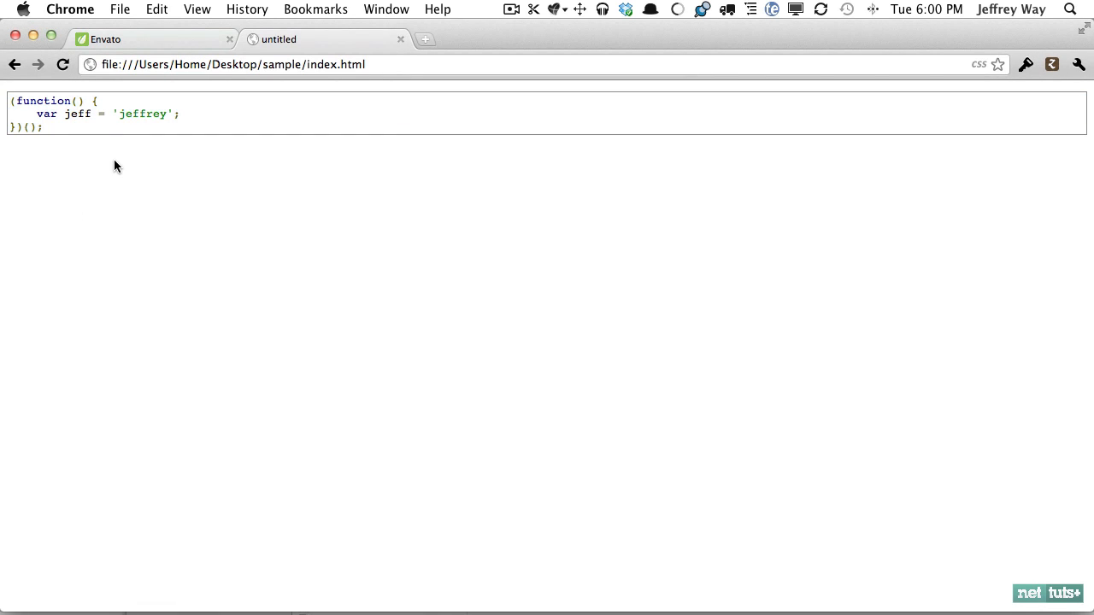
mouse_move(53, 126)
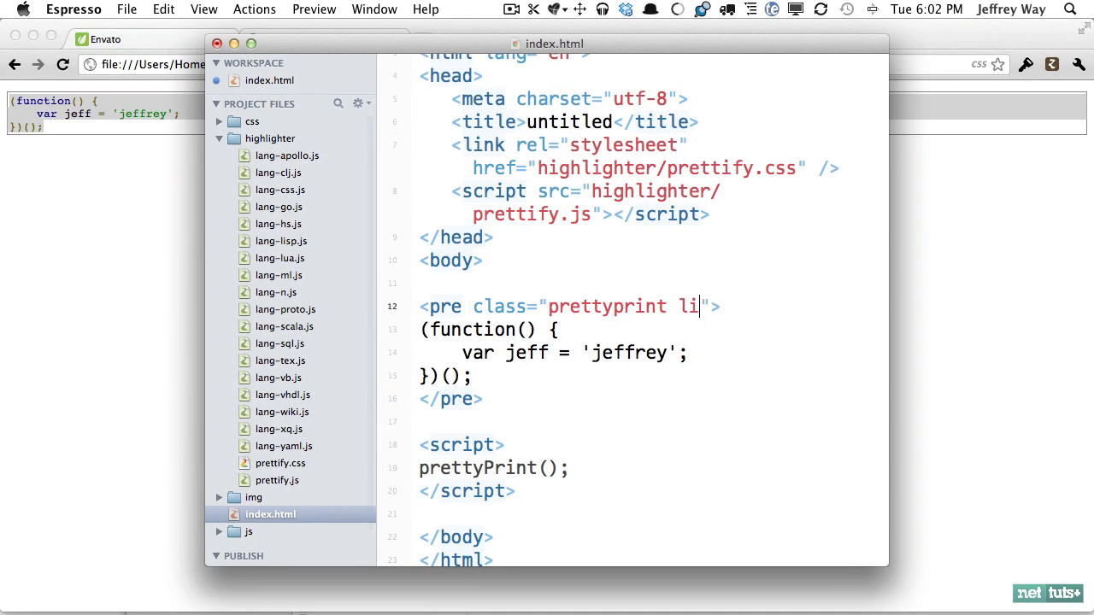
Add linenums:20 to the pre's class and check the numbered code in Chrome
type("nenums:")
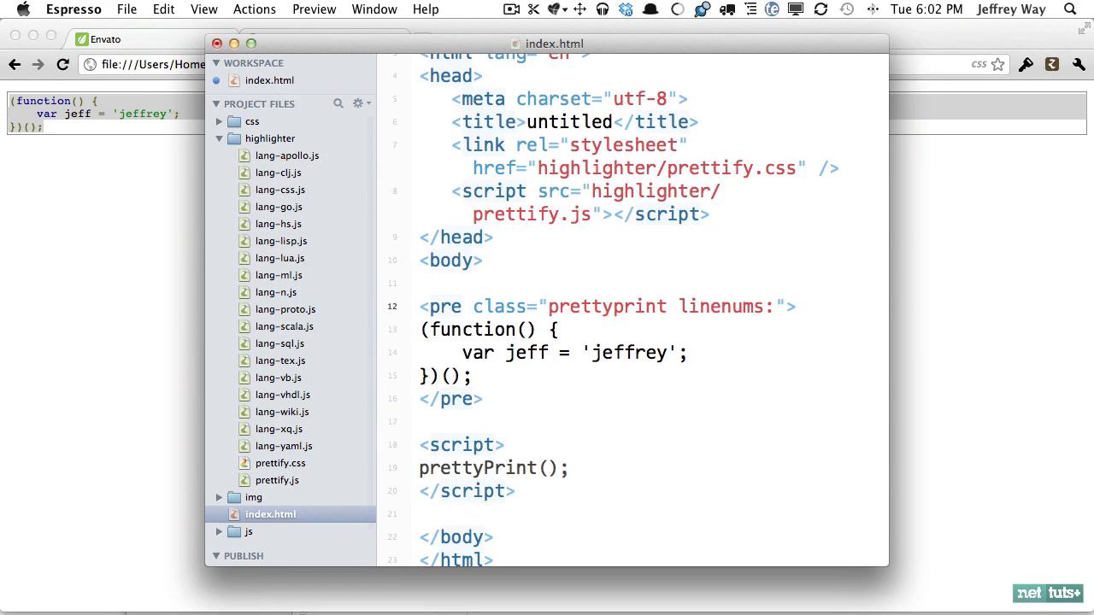
left_click(770, 306)
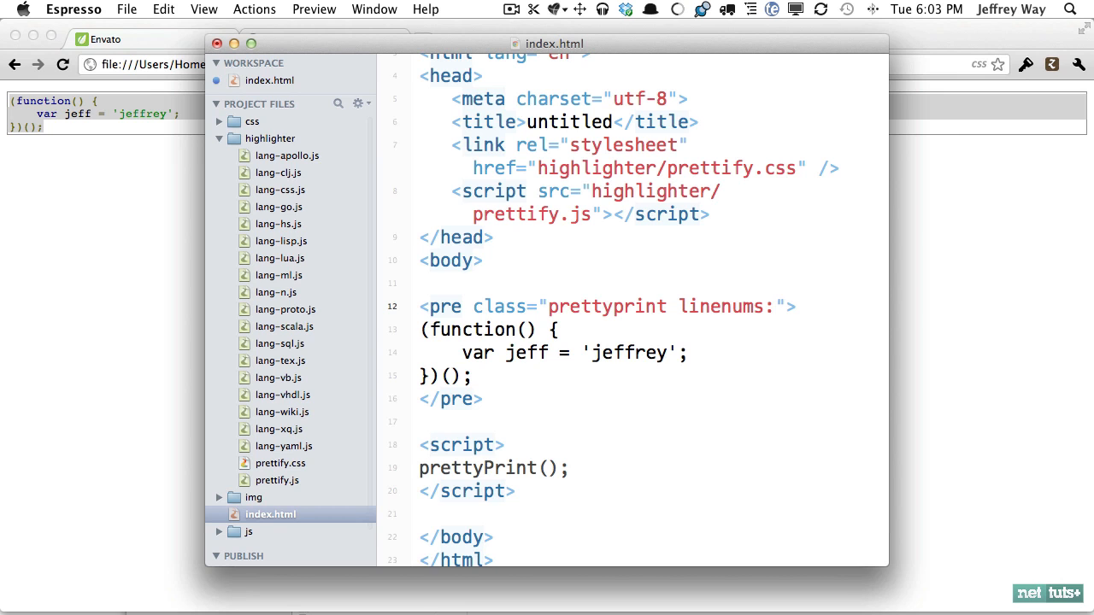
type("20")
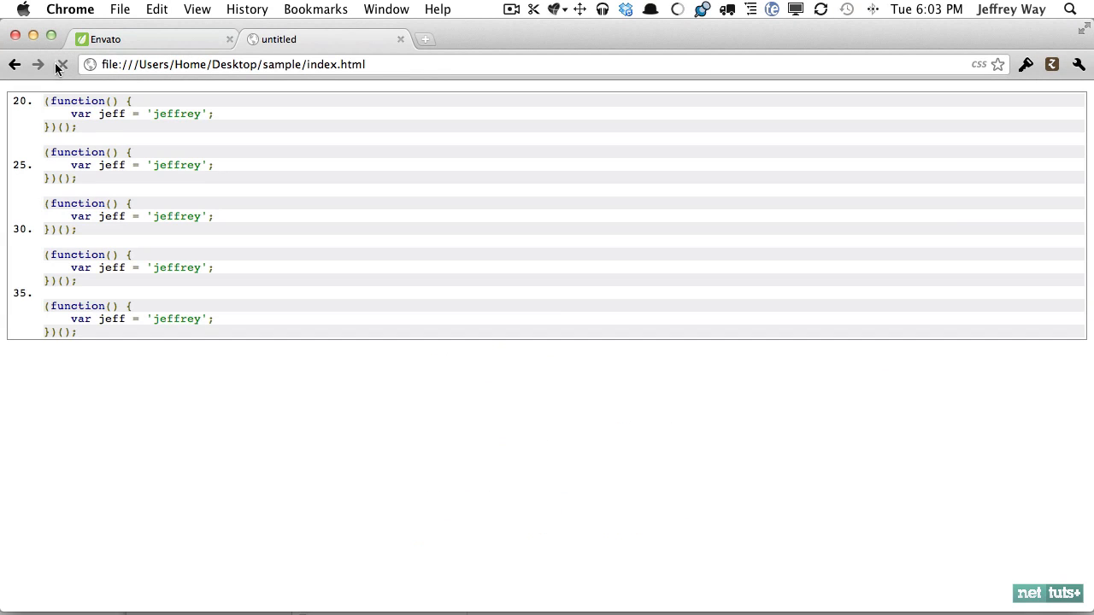
key("cmd+a")
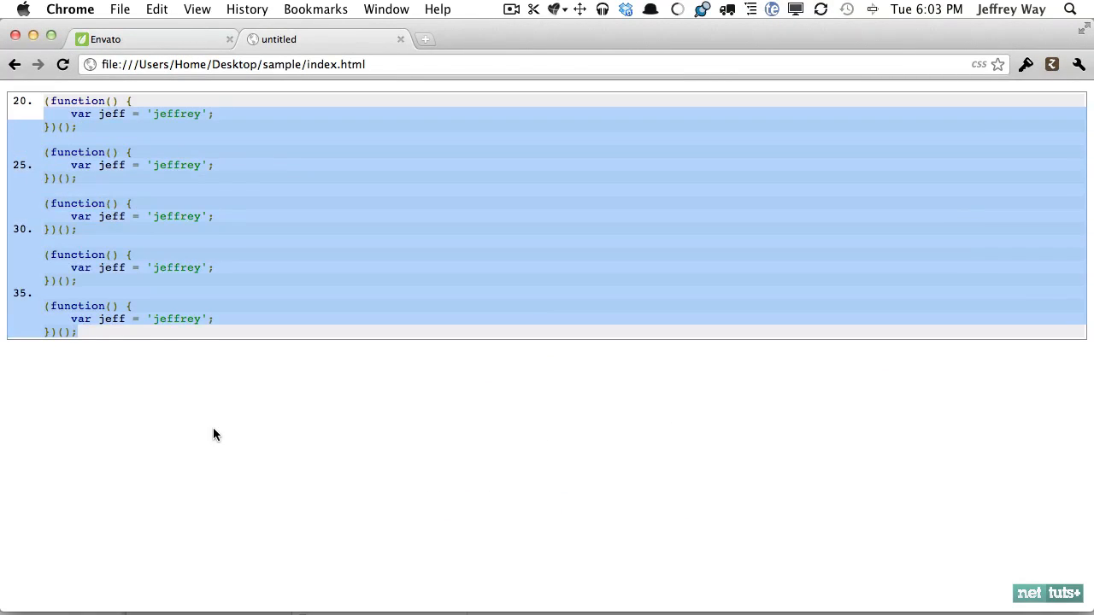
left_click(294, 236)
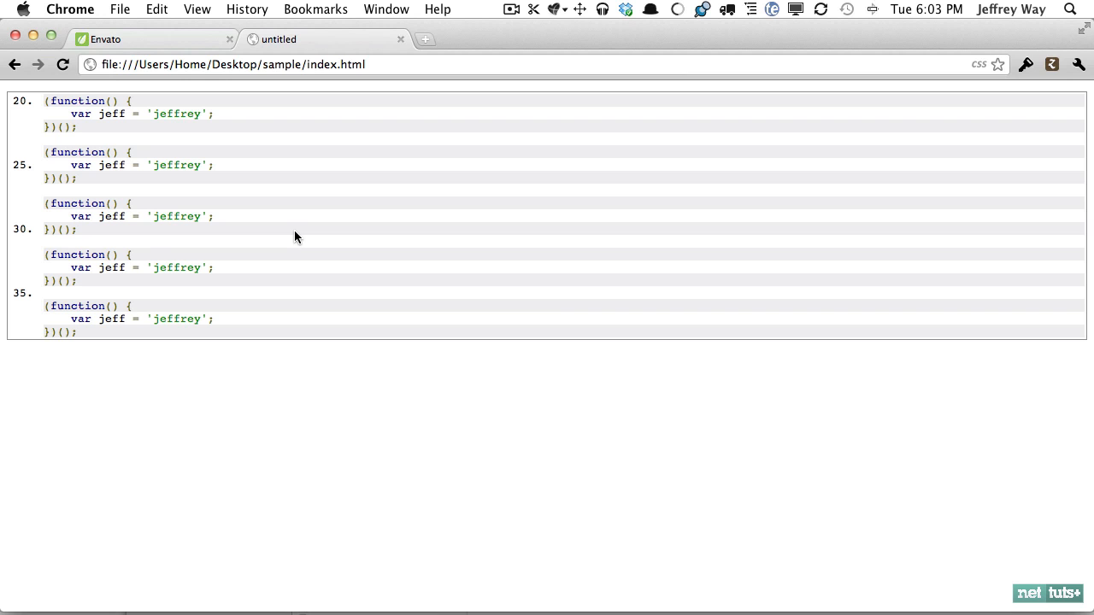
Go to the prettify styles gallery at google-code-prettify.googlecode.com/svn/trunk/styles/index.html
type("http://google-code-prettify.googlecode.com/svn/trunk/styles/index.html")
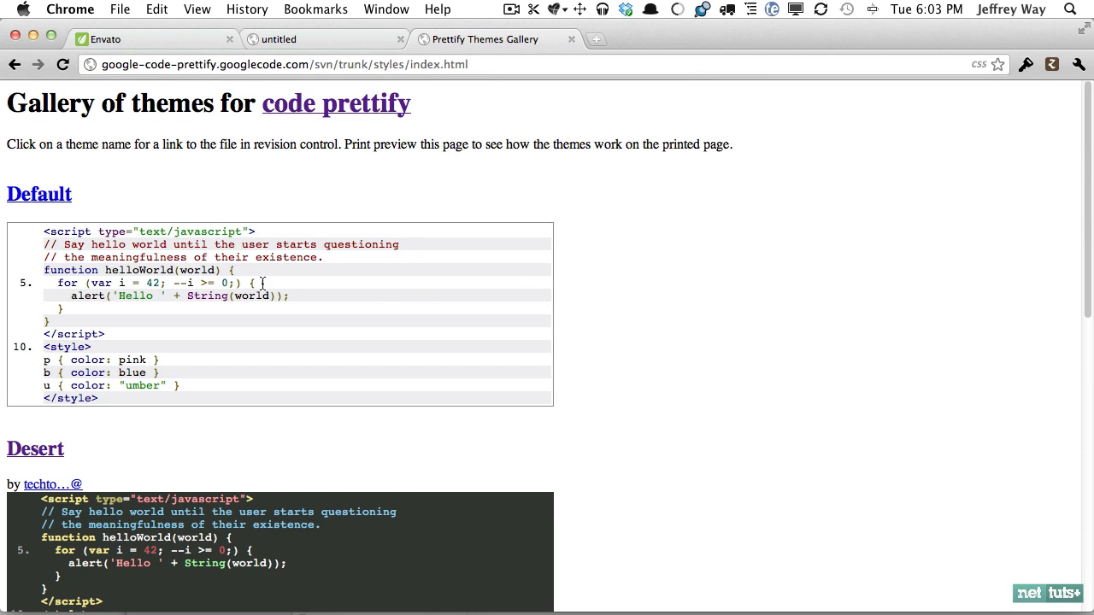
Open the Desert theme's stylesheet from the google-code-prettify themes gallery
scroll("down", 3)
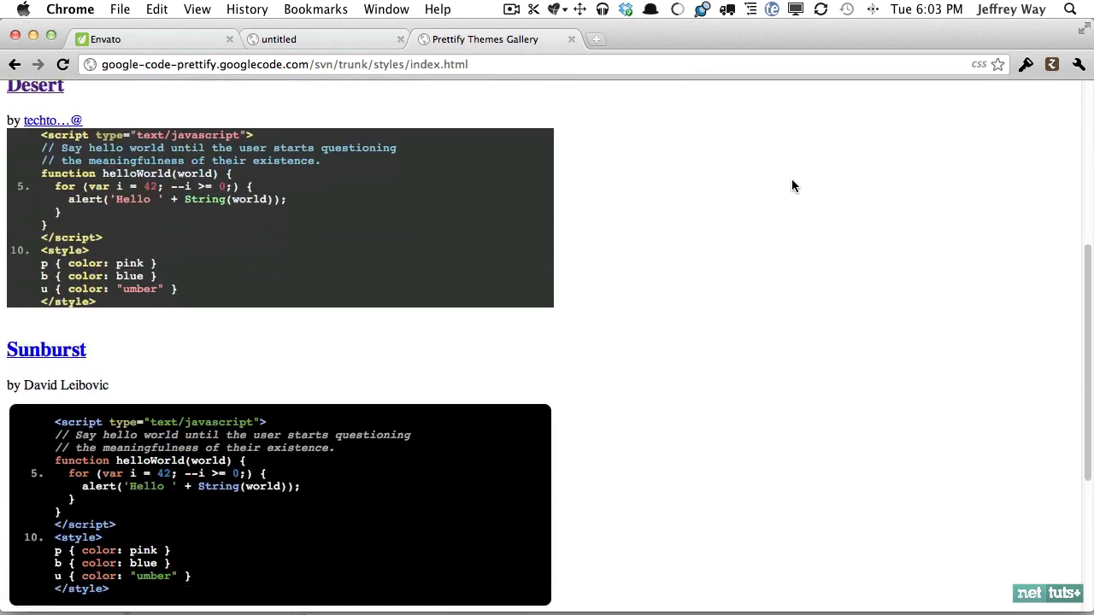
scroll("down", 3)
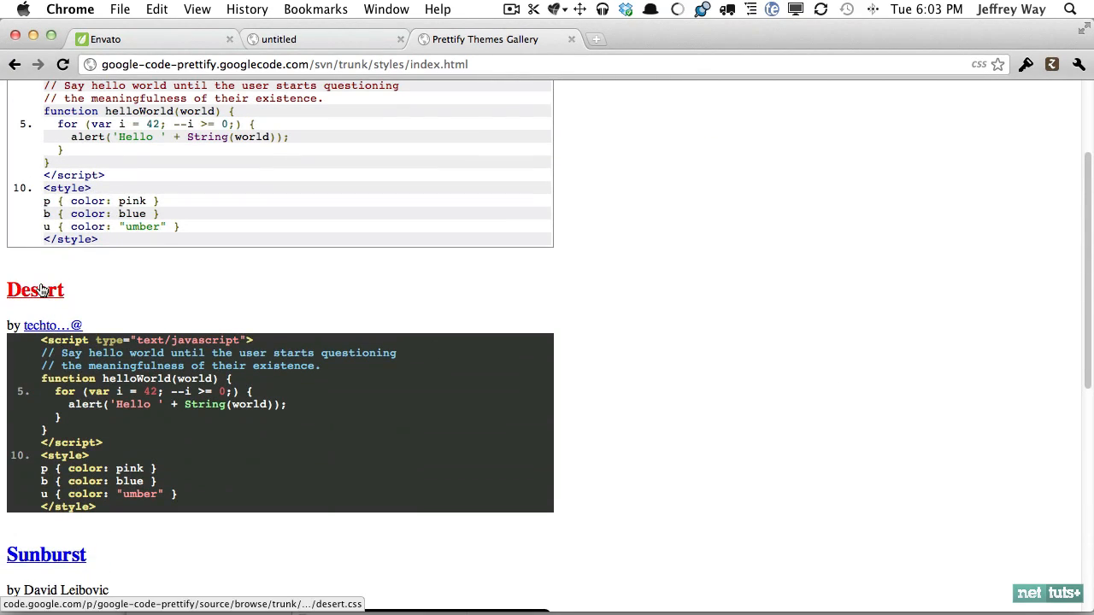
left_click(34, 290)
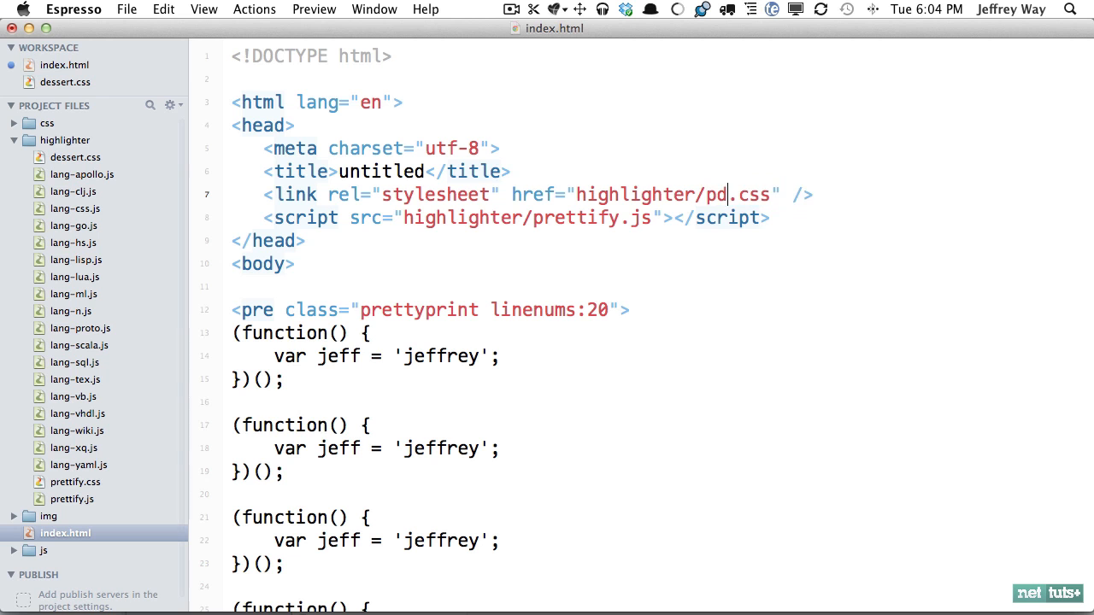
Point index.html's stylesheet link at highlighter/dessert.css and check the dark-themed numbered code in Chrome
type("dessert")
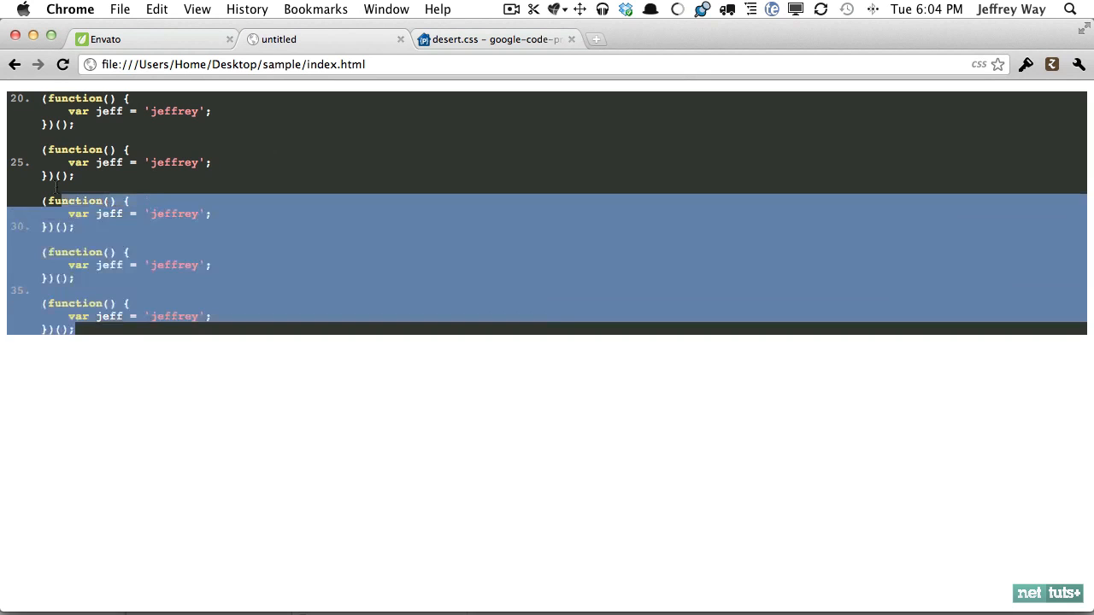
left_click_drag(55, 188, 17, 96)
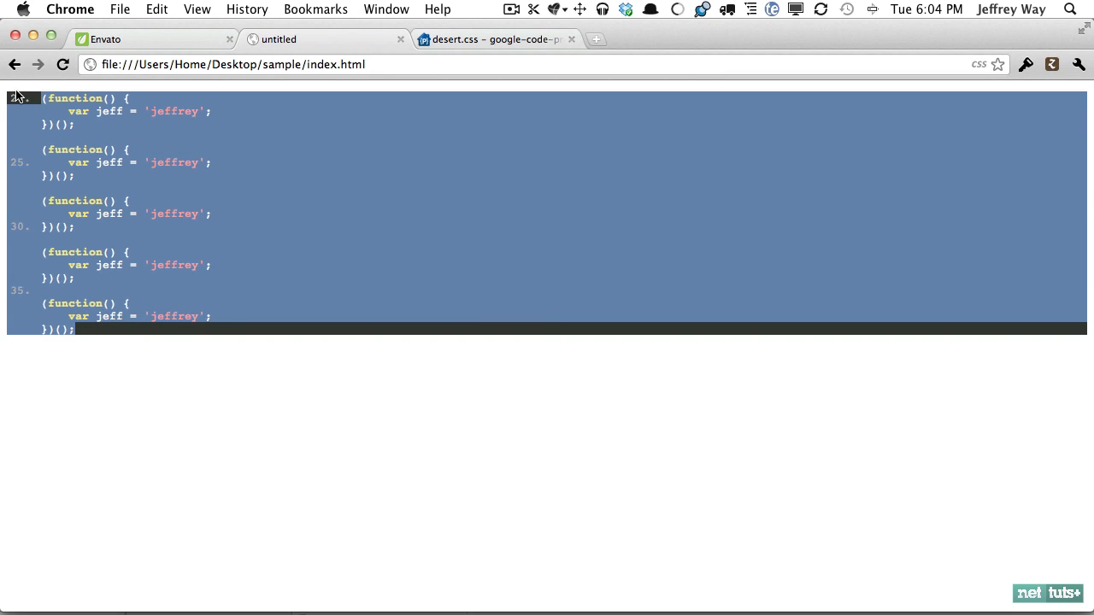